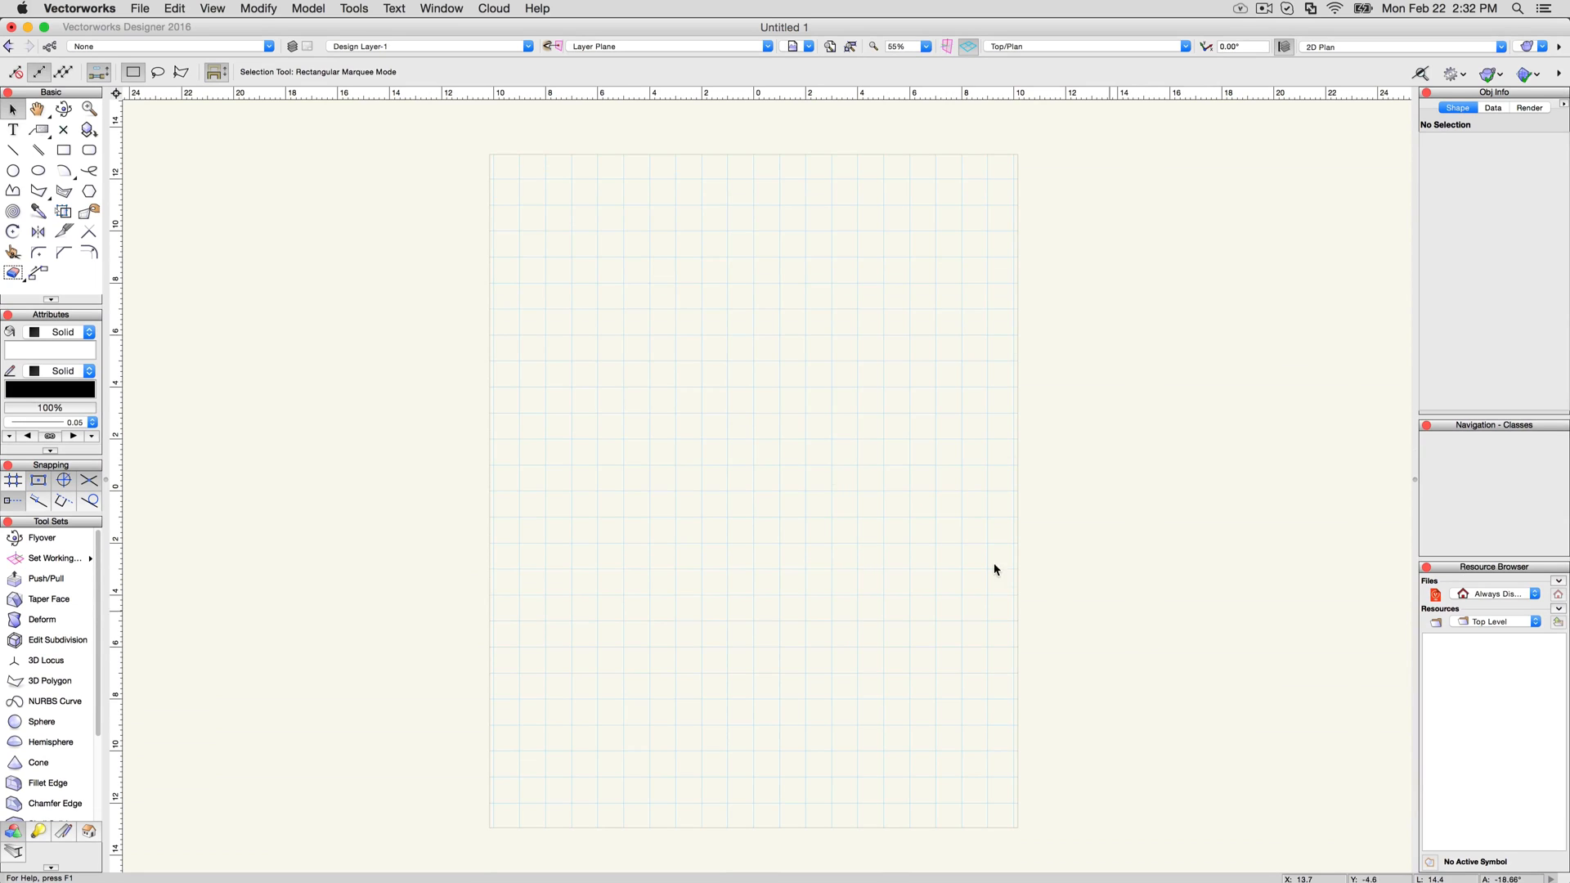
Reach Tools > Organization and its Design Layers list showing Design Layer-1
left_click(353, 8)
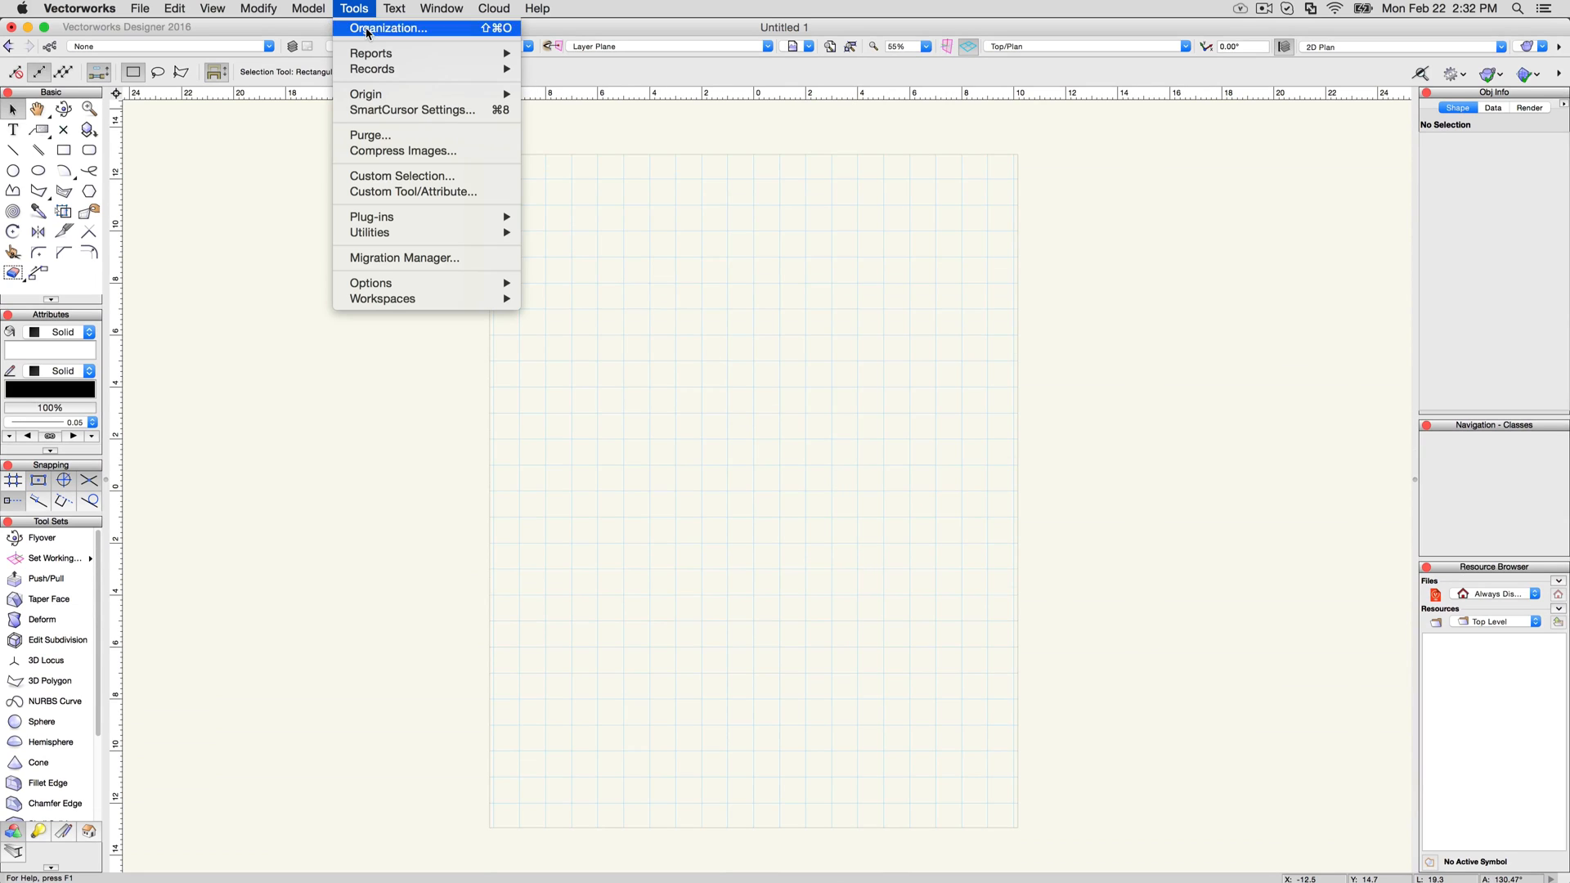
left_click(389, 28)
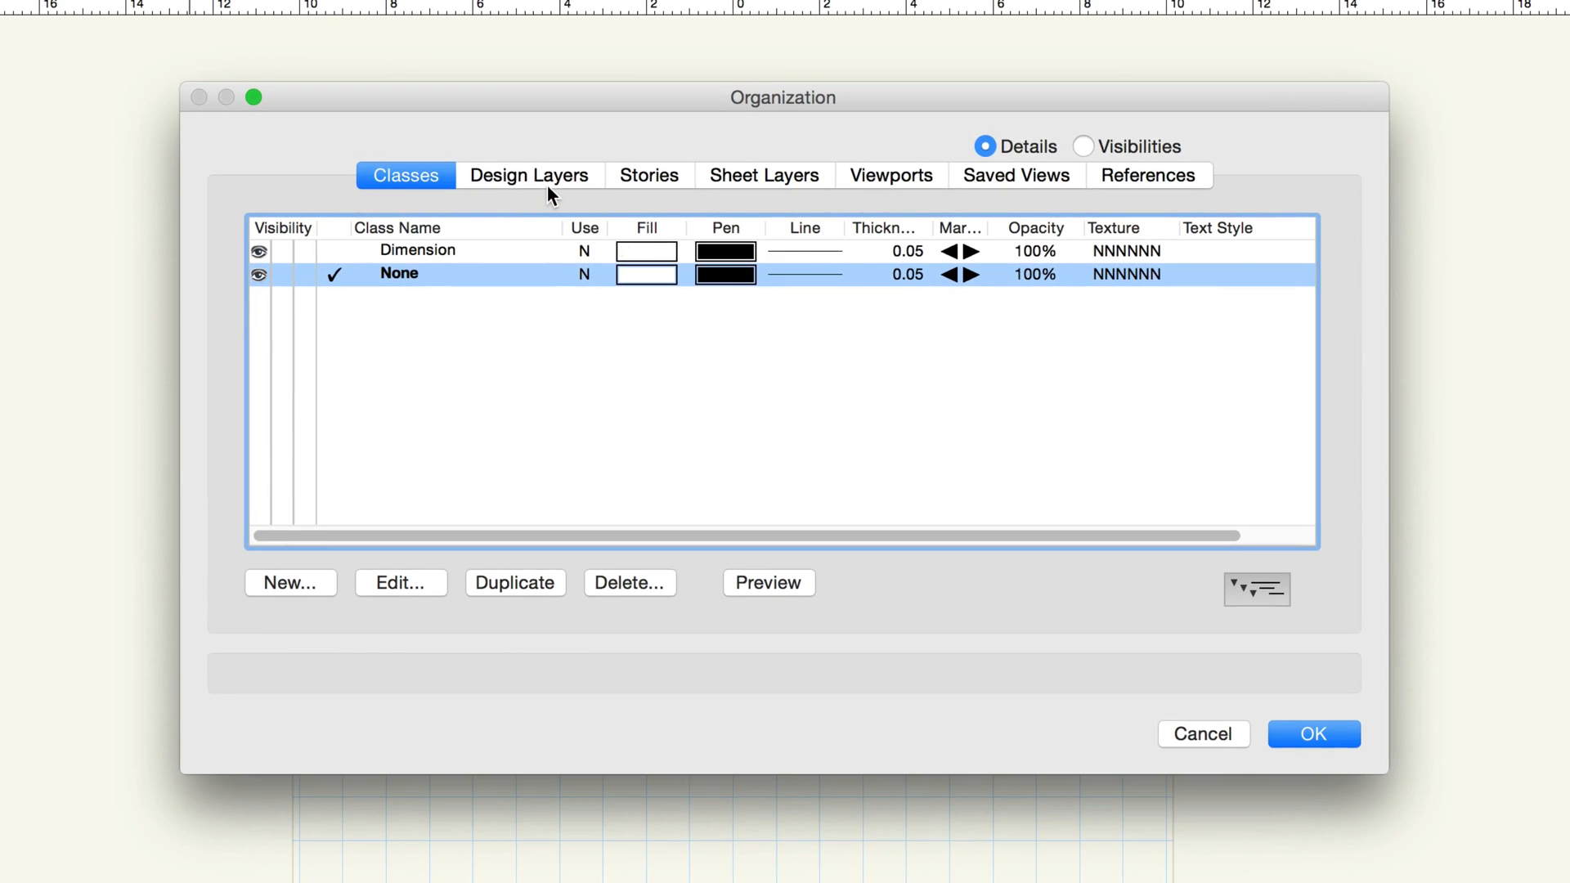
left_click(529, 175)
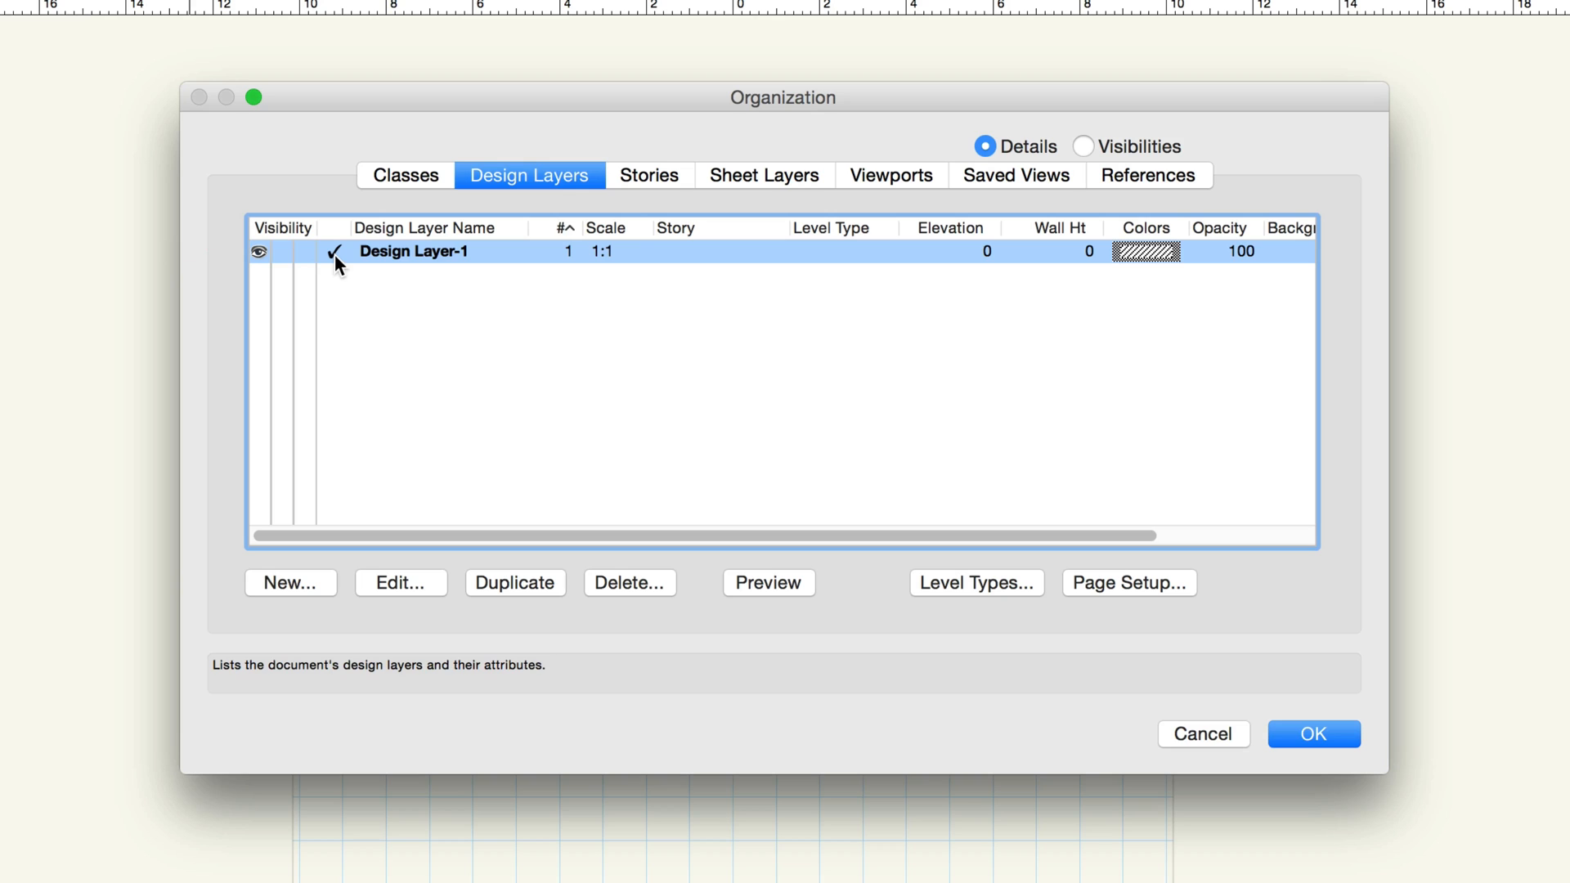
Edit Design Layer-1 and bring up its Layer Scale options, currently 1:1
left_click(399, 582)
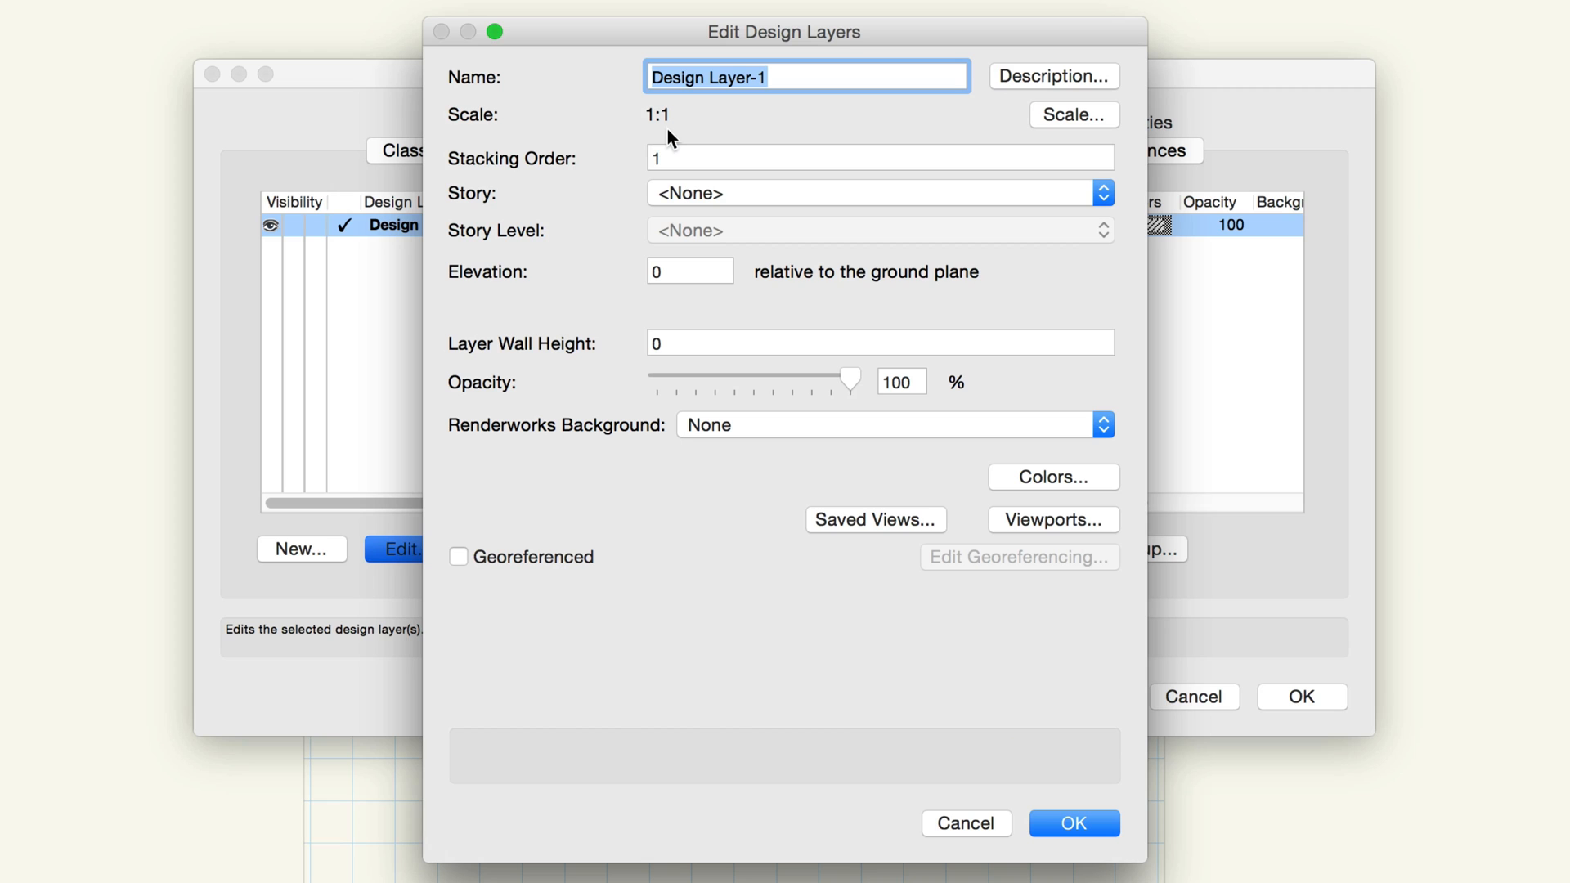
left_click(1071, 115)
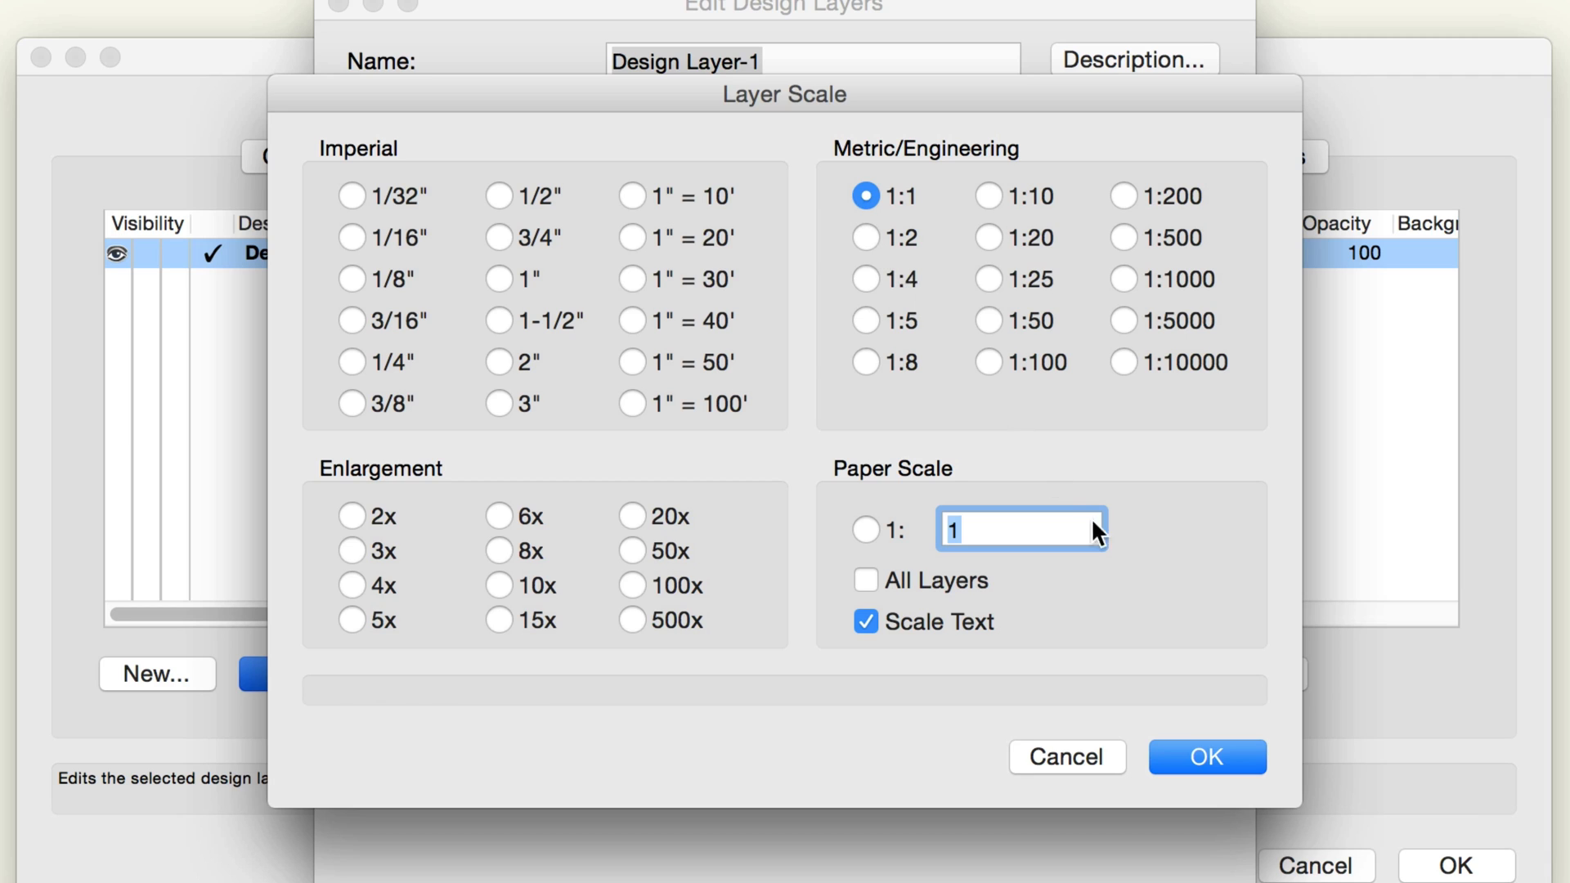
Dismiss the Layer Scale settings before switching to the HillsideHouse layers file
left_click(1207, 755)
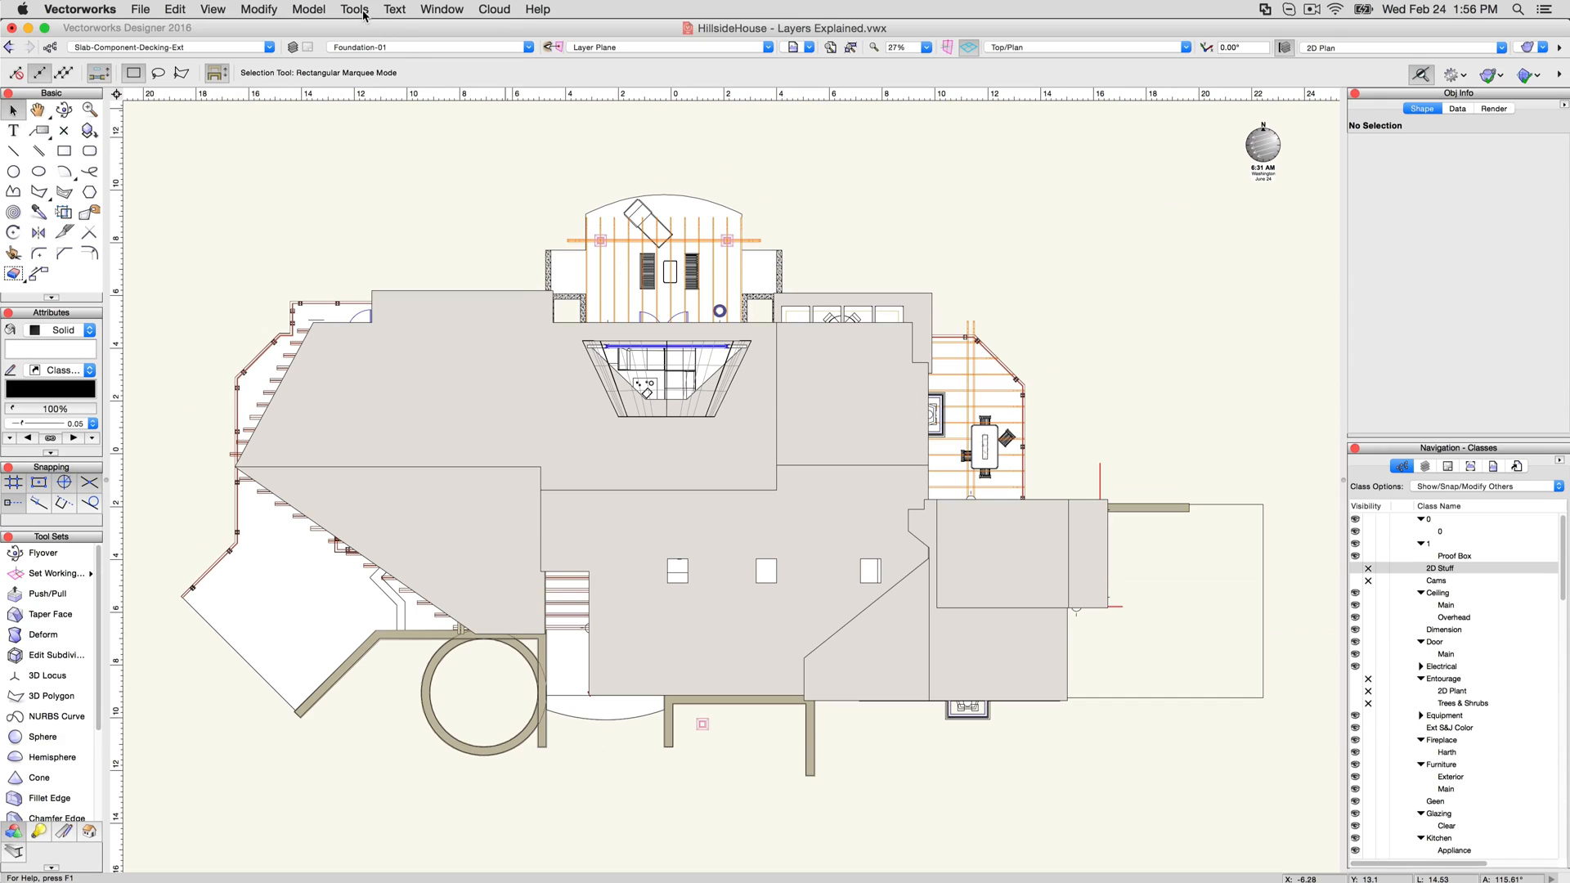
left_click(353, 10)
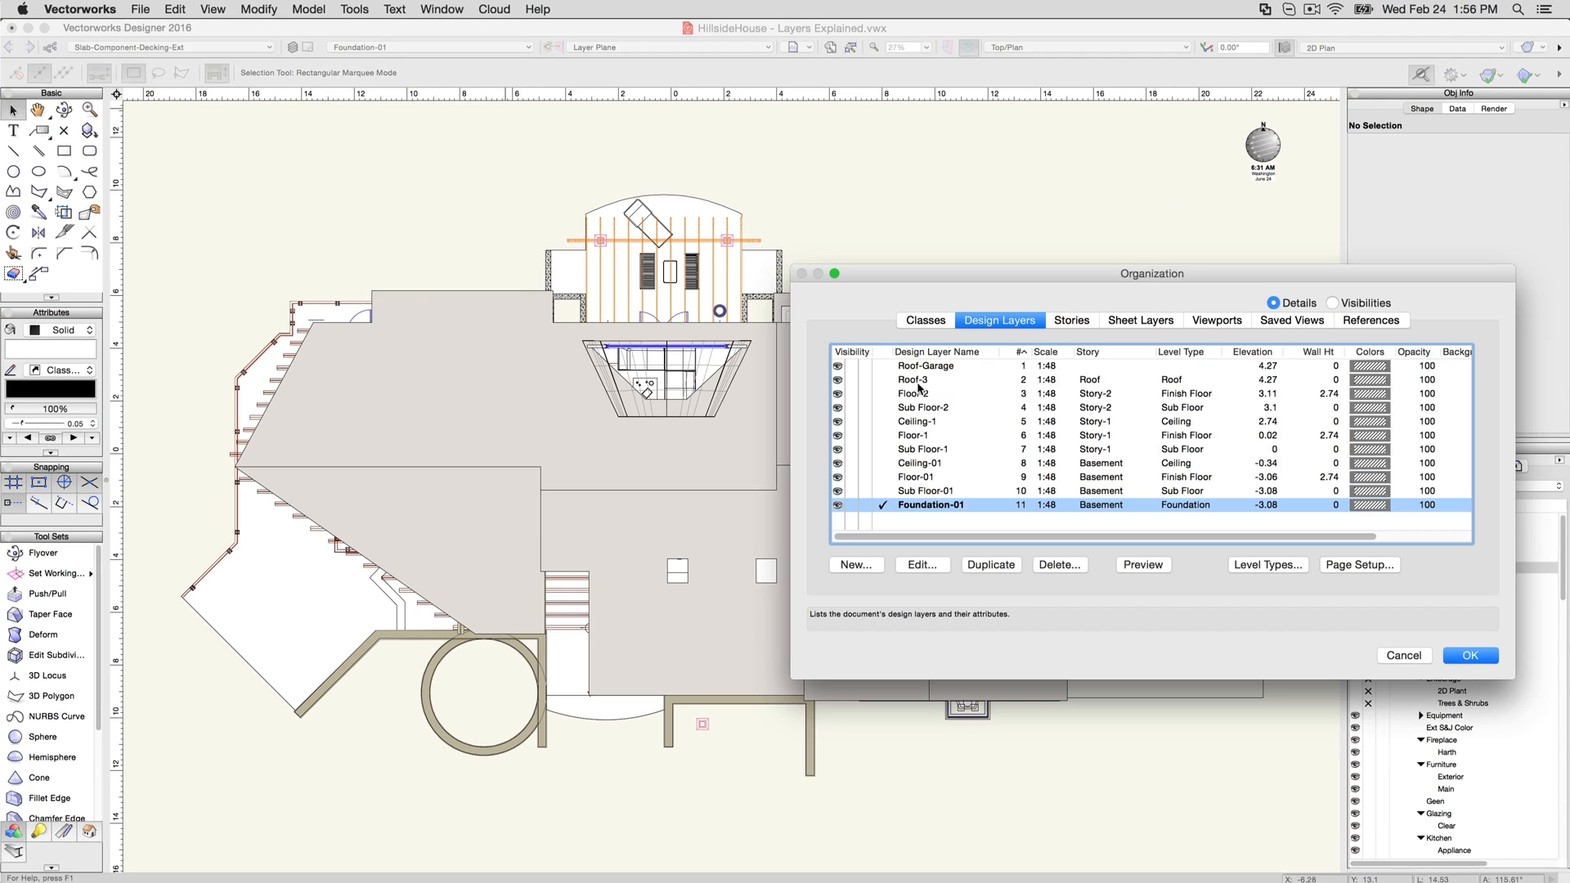
left_click(916, 377)
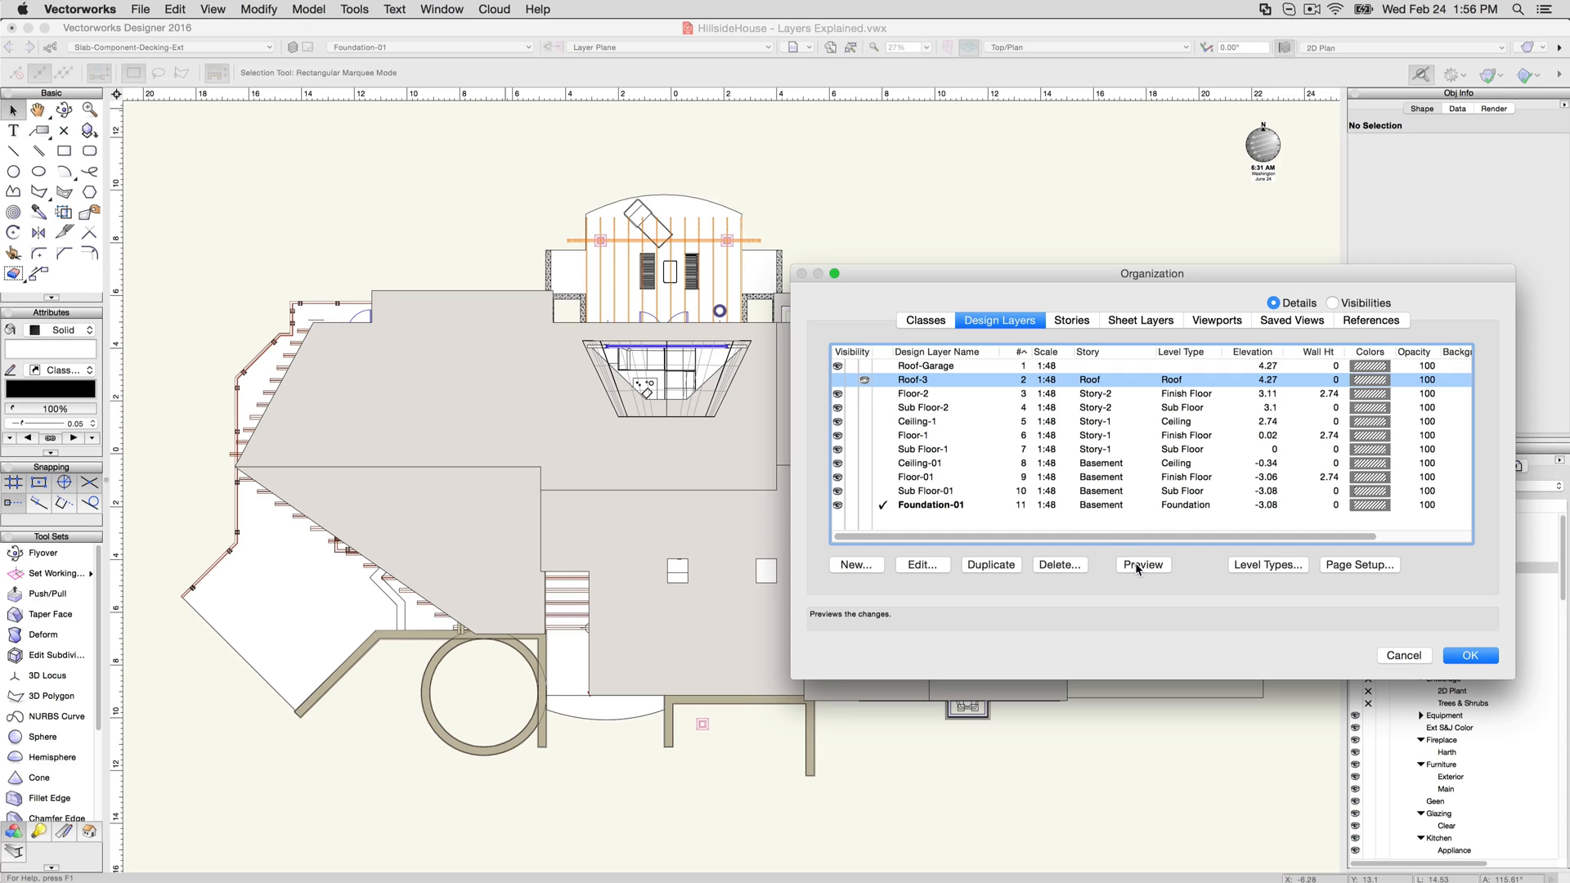
left_click(1141, 564)
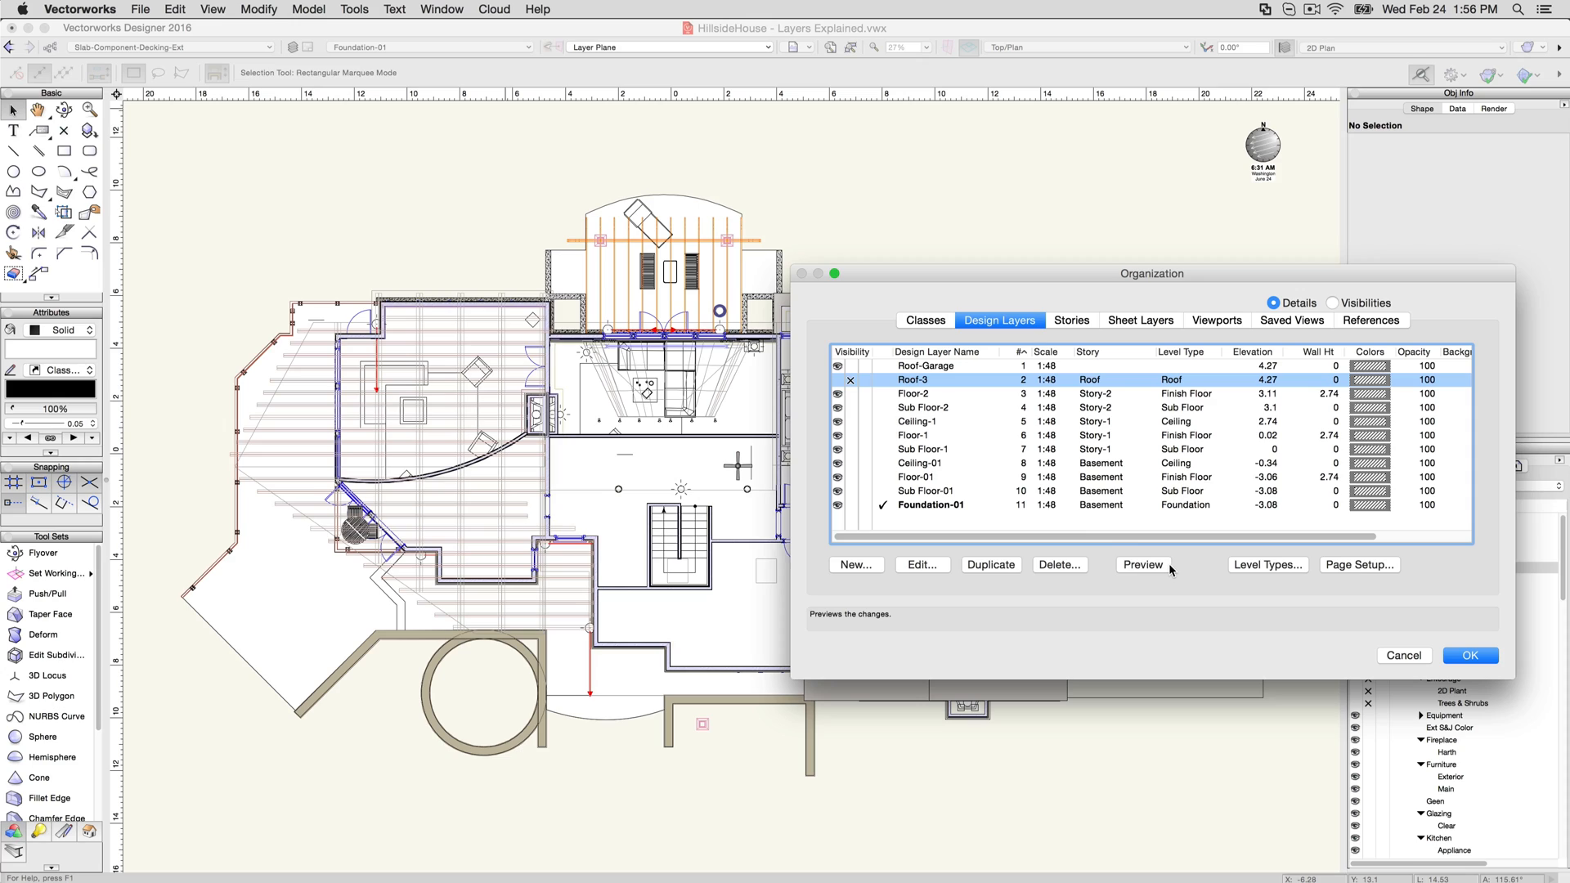
left_click(1141, 564)
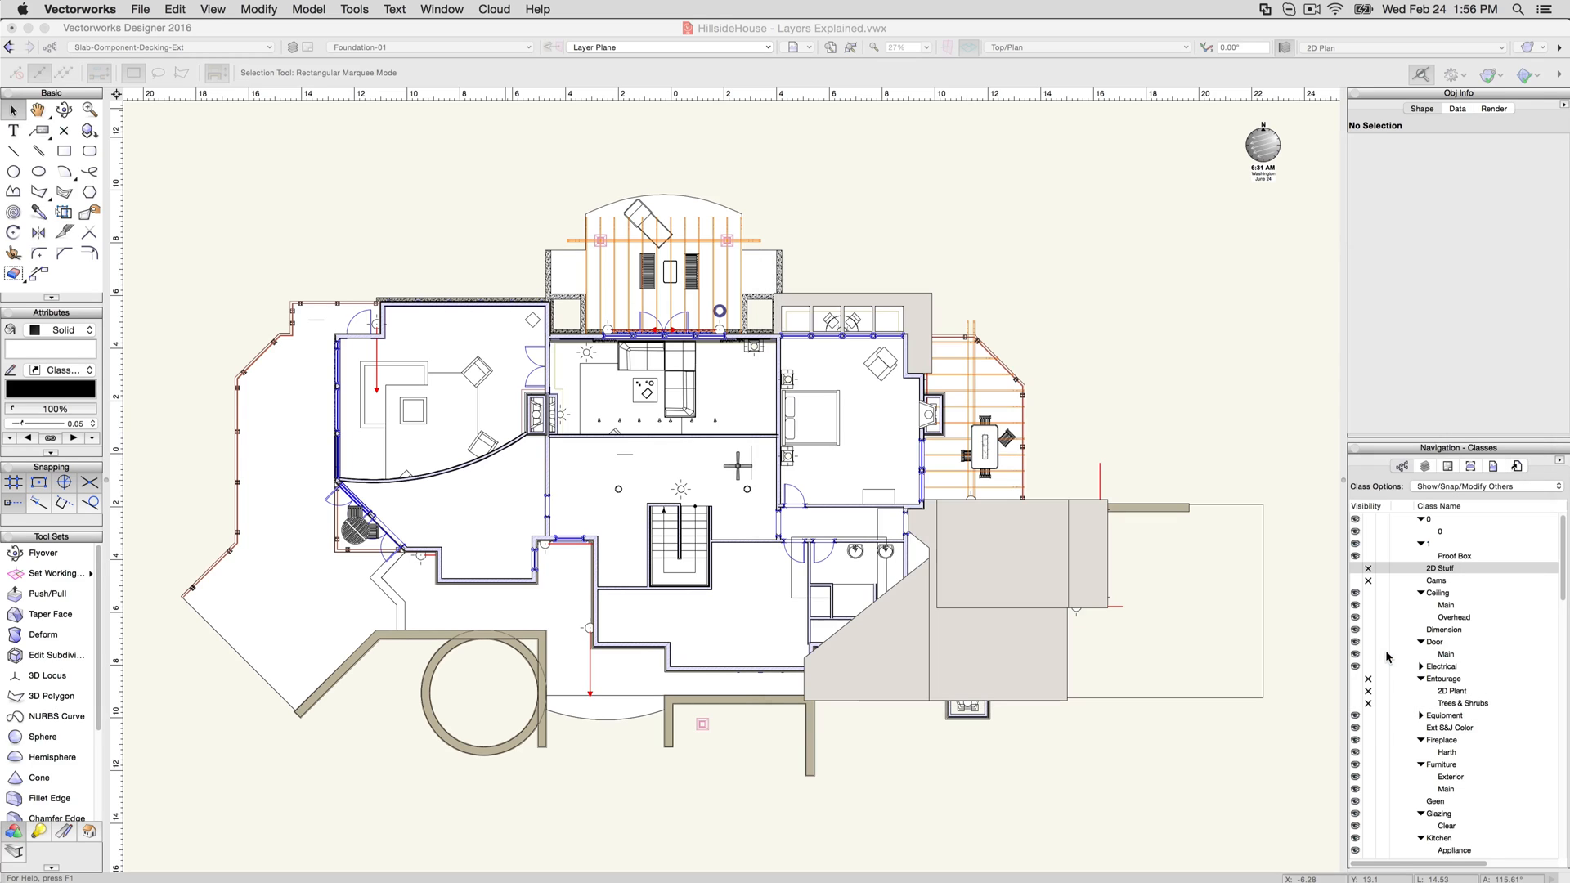
left_click(211, 10)
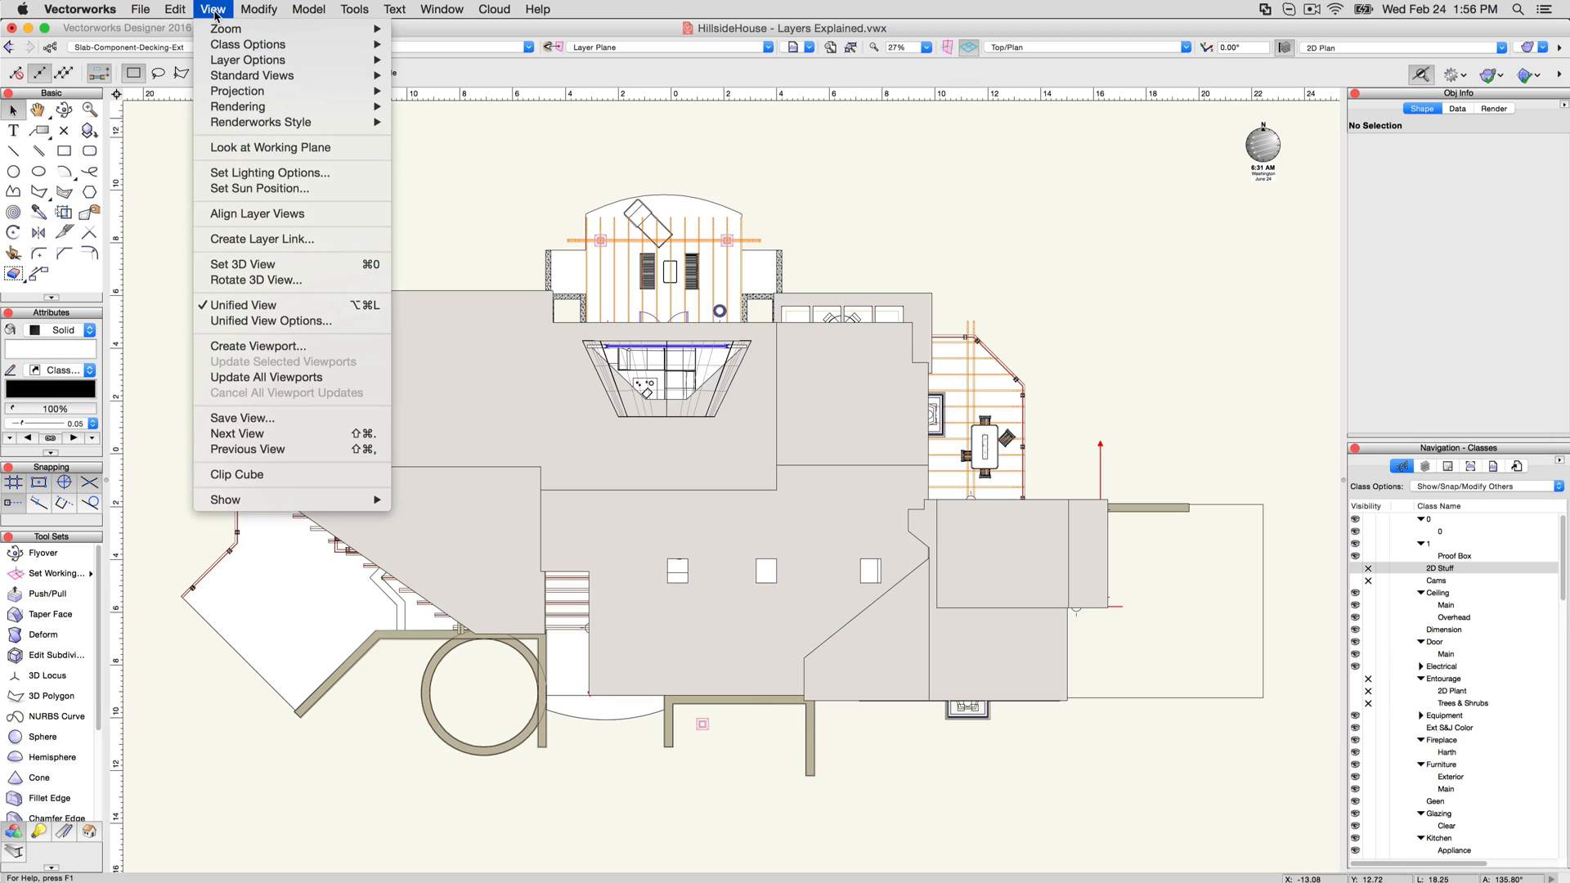
mouse_move(248, 58)
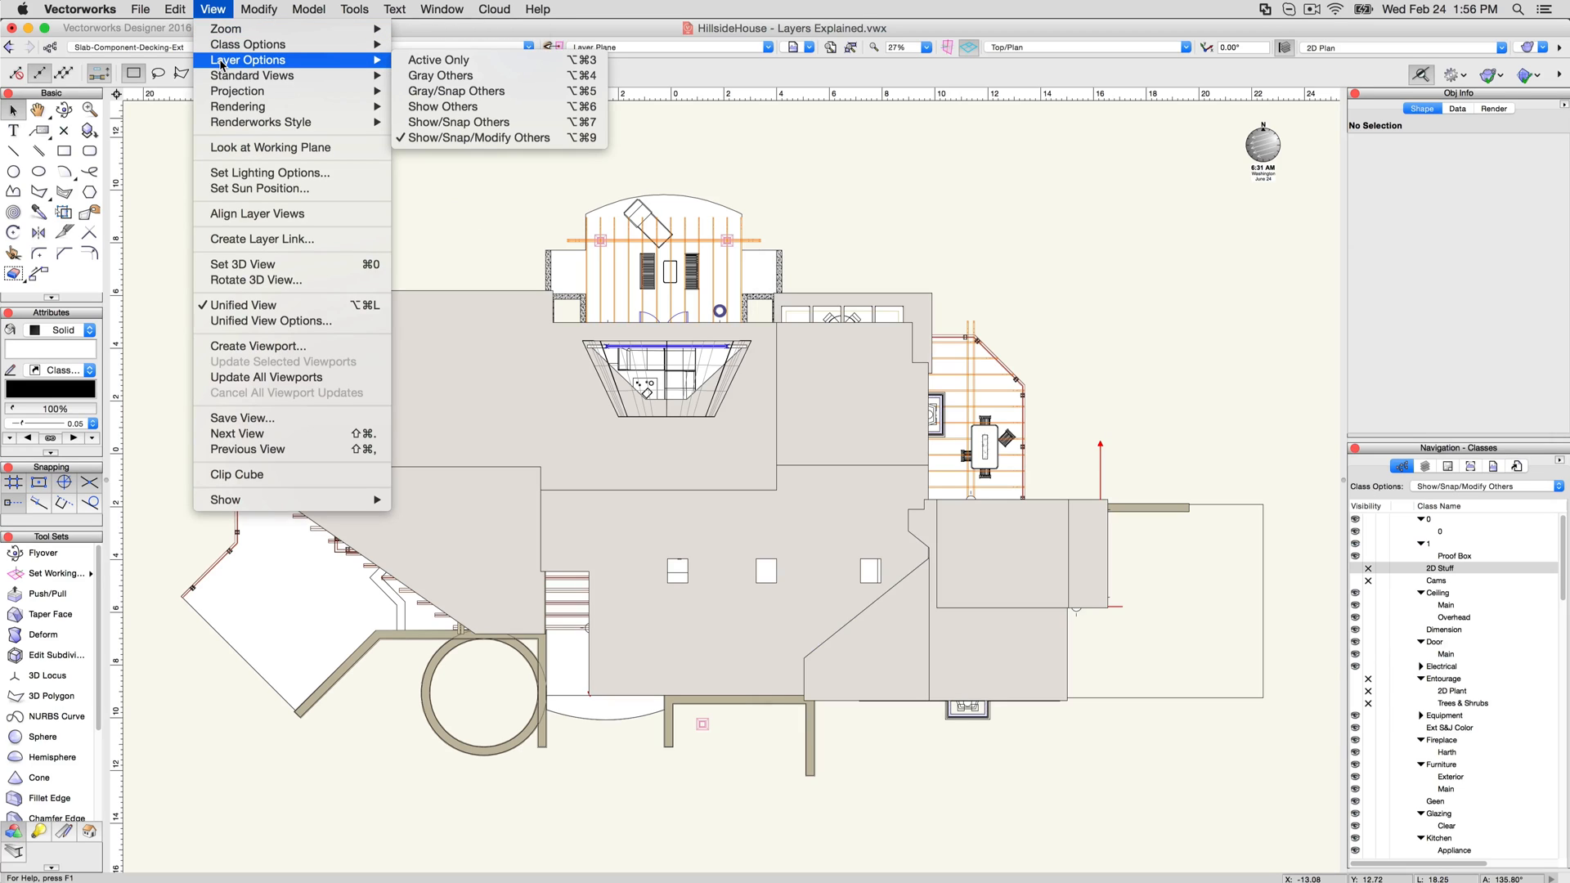
mouse_move(438, 59)
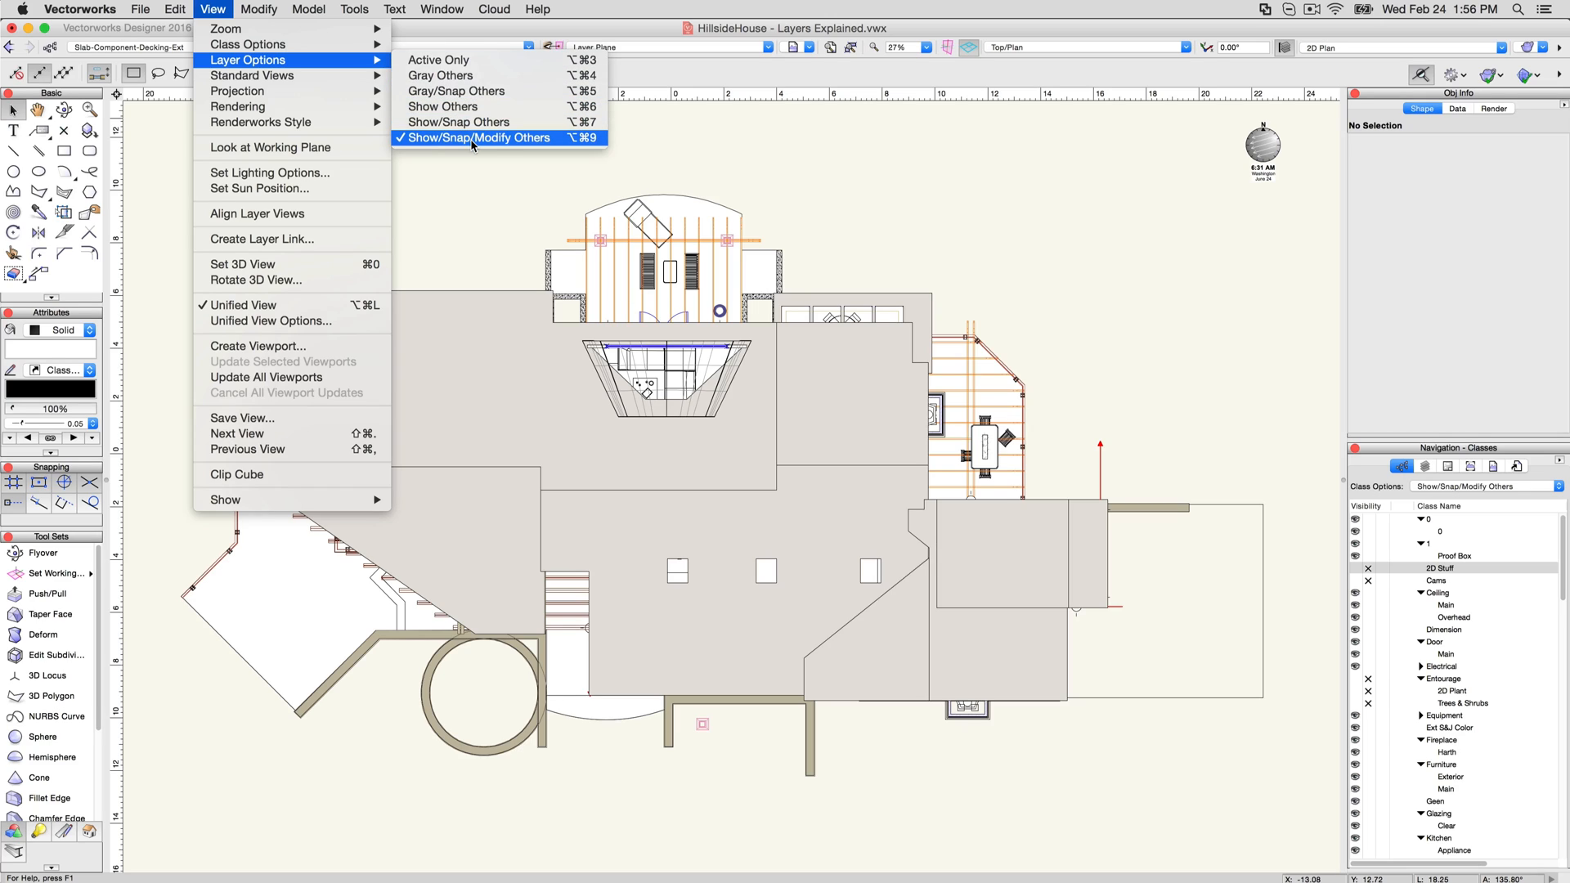
mouse_move(491, 143)
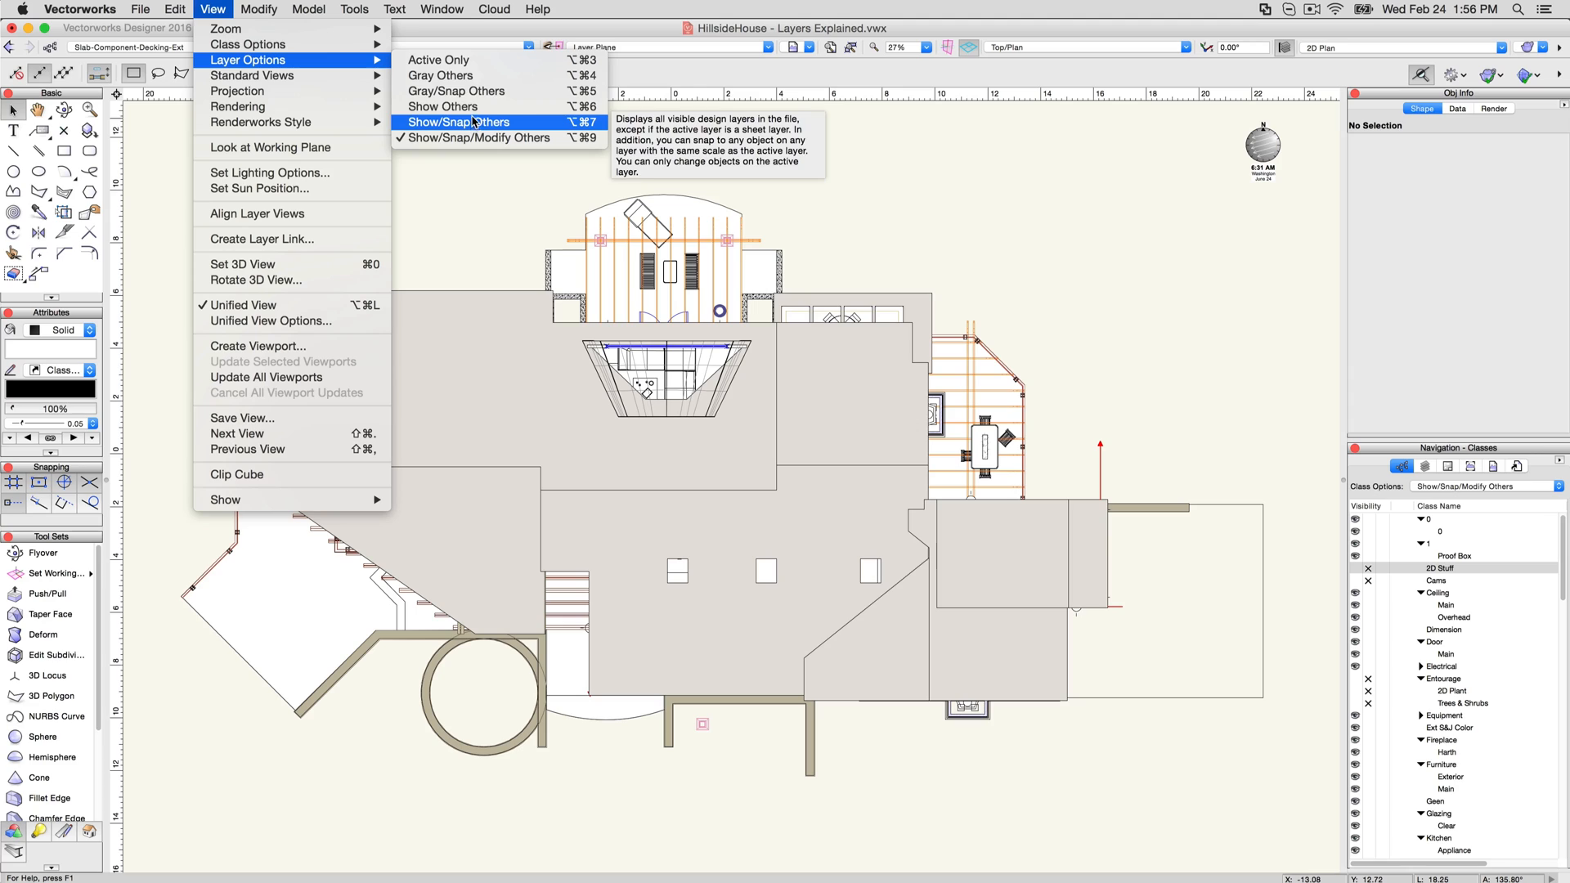
Set Layer Options to Show Others, then return to the View menu's layer choices
left_click(459, 121)
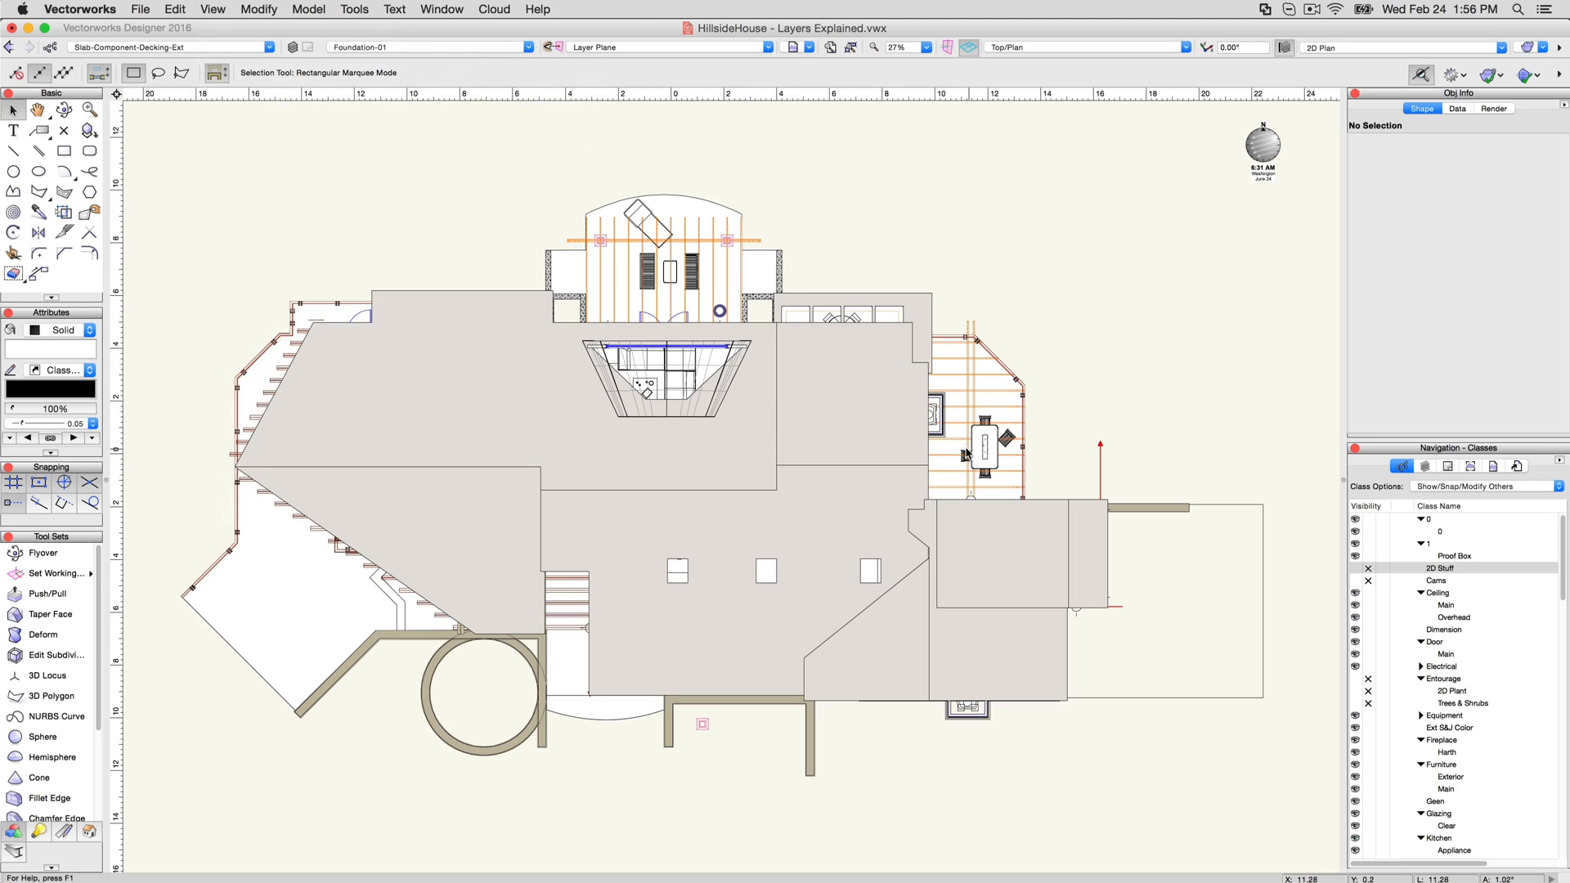
mouse_move(475, 410)
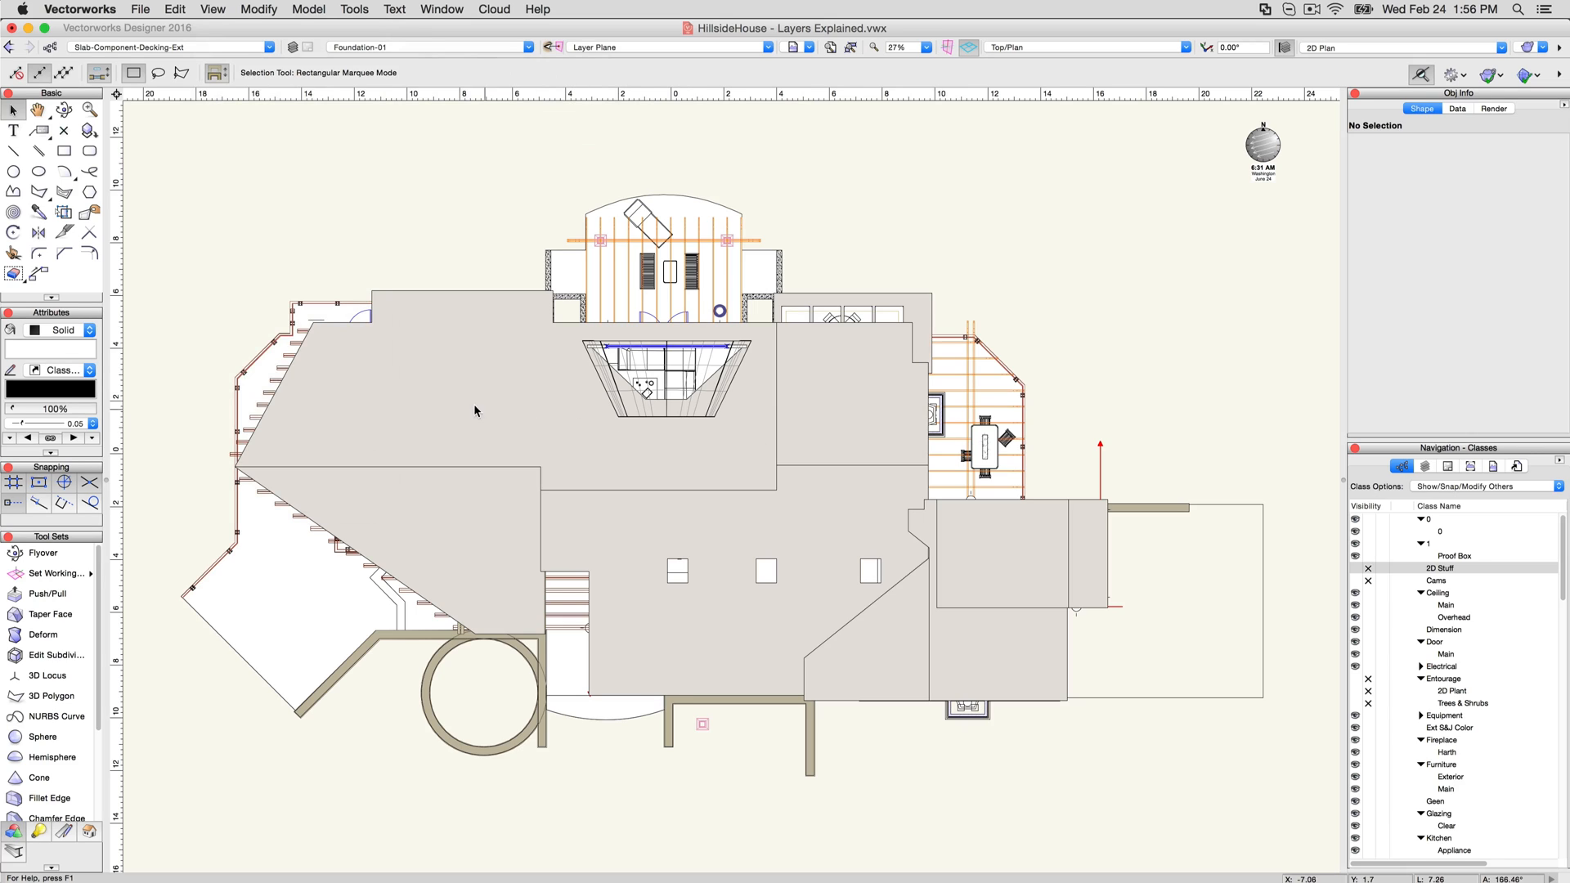
left_click(211, 9)
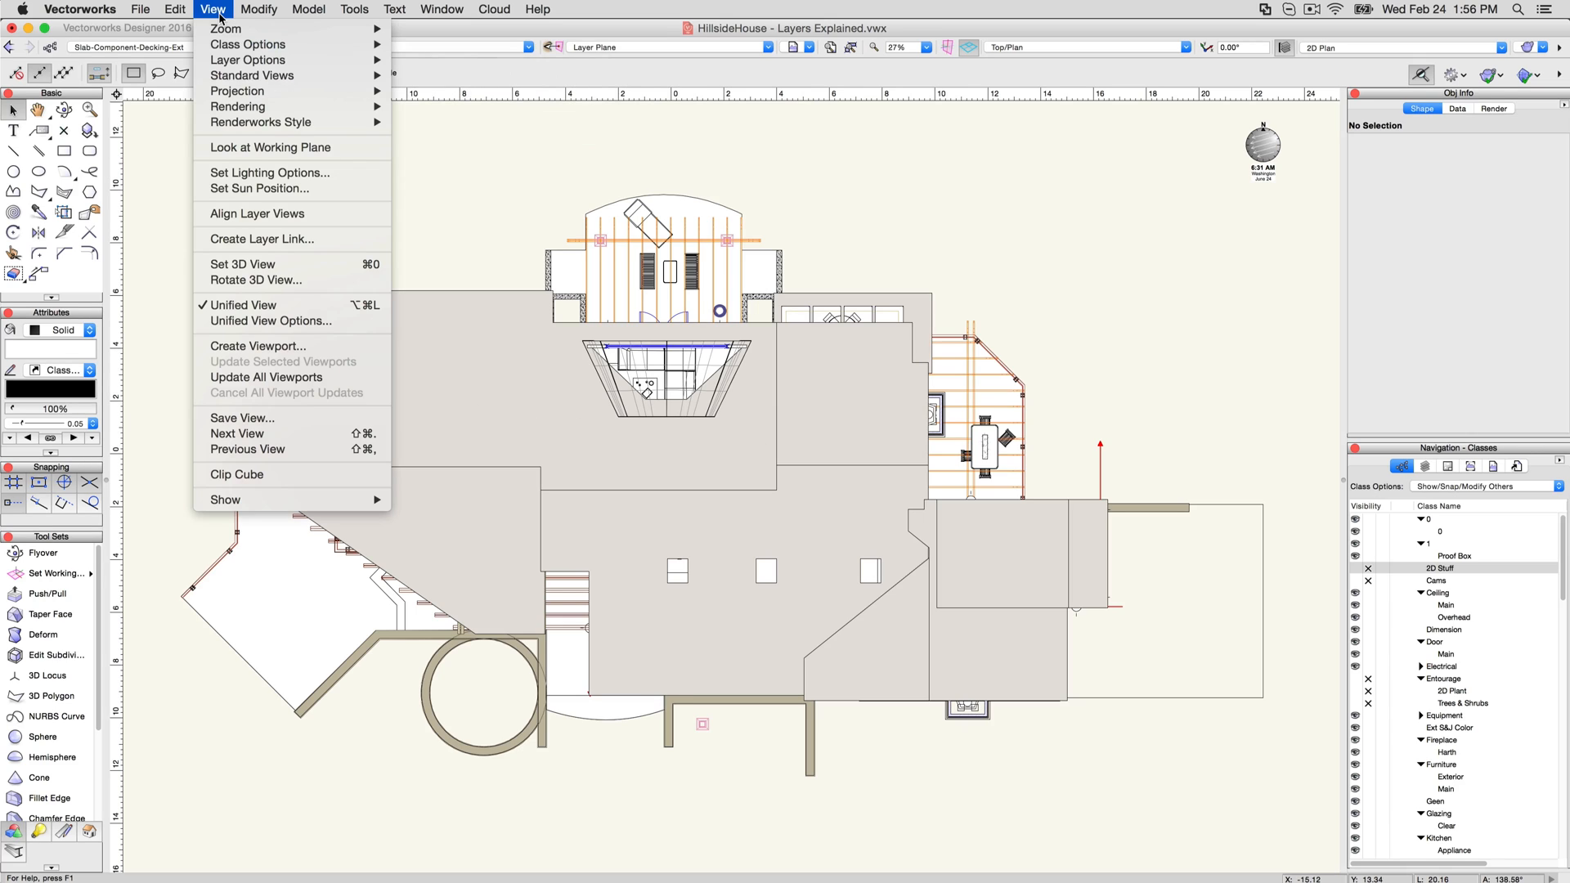
mouse_move(249, 61)
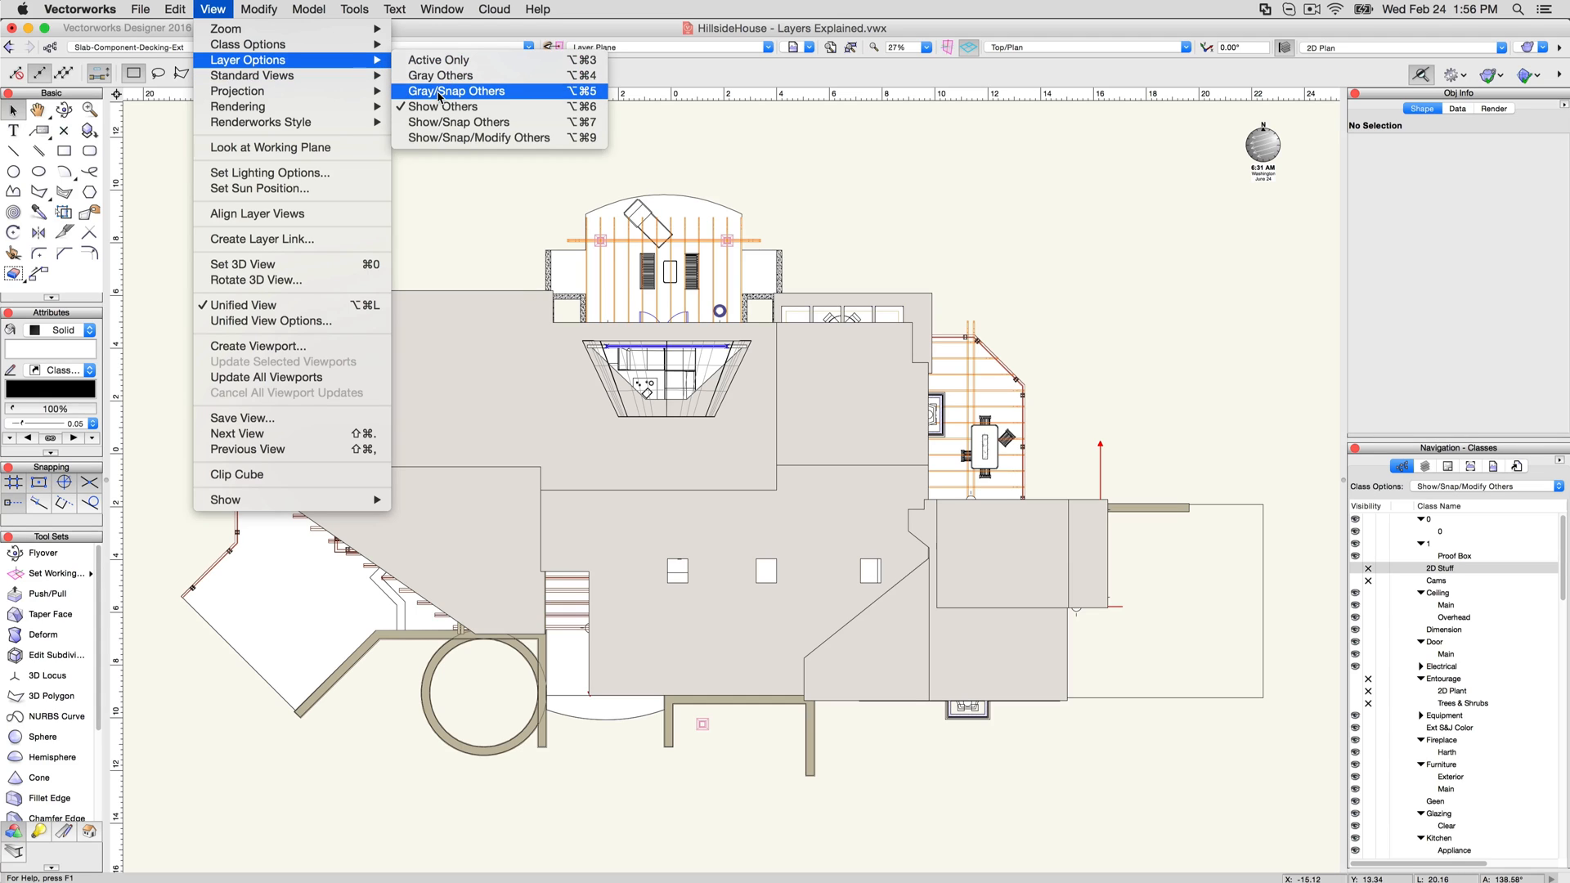
Try Gray/Snap Others, then set Layer Options to Active Only
left_click(445, 107)
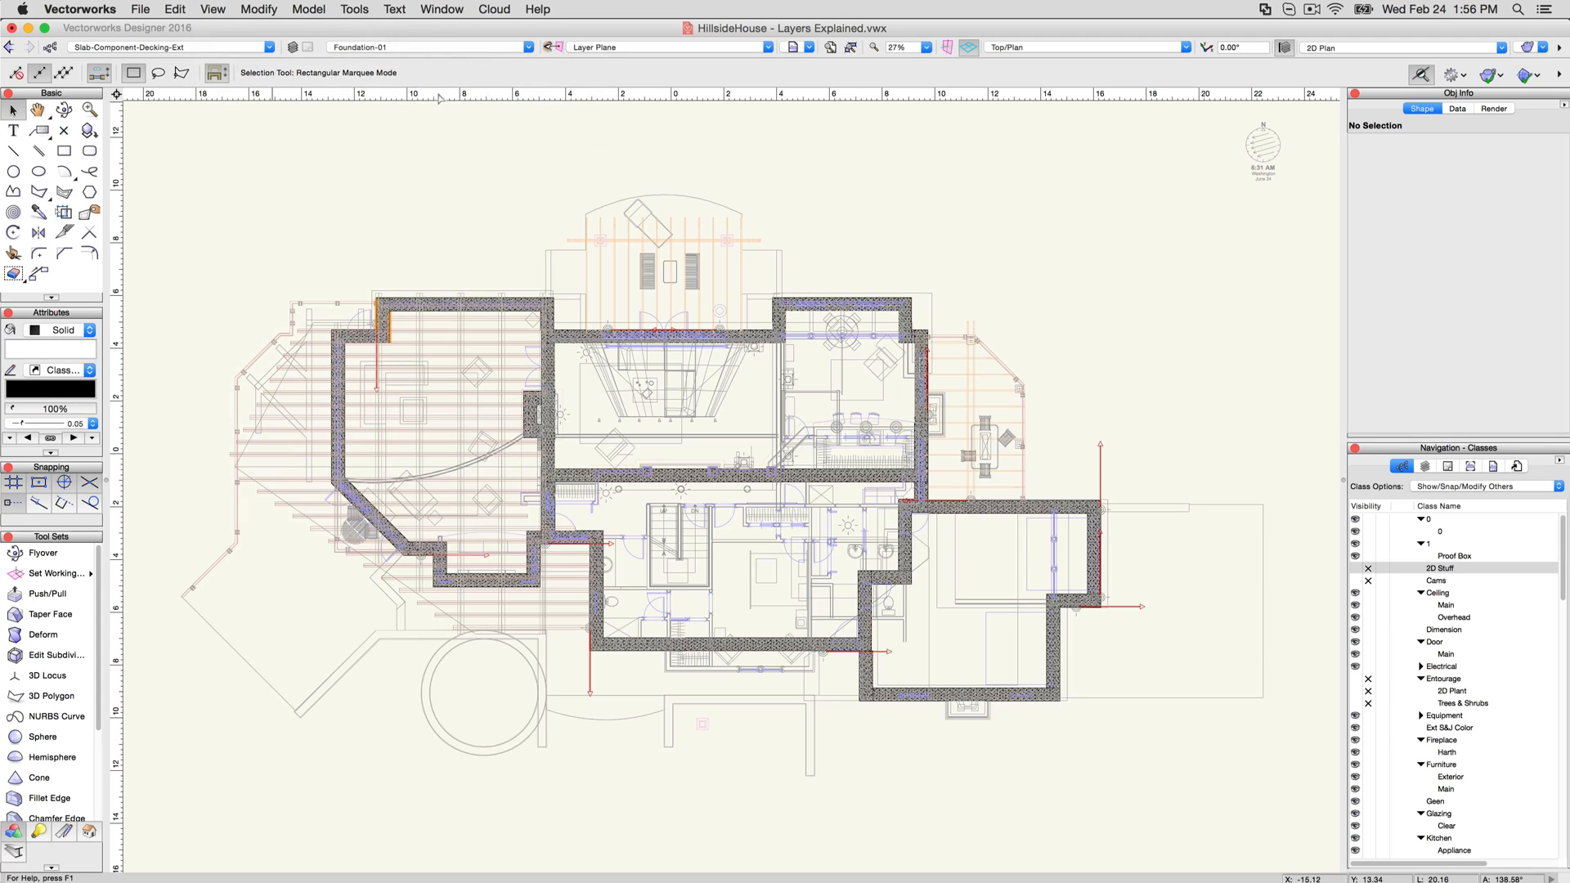
mouse_move(484, 305)
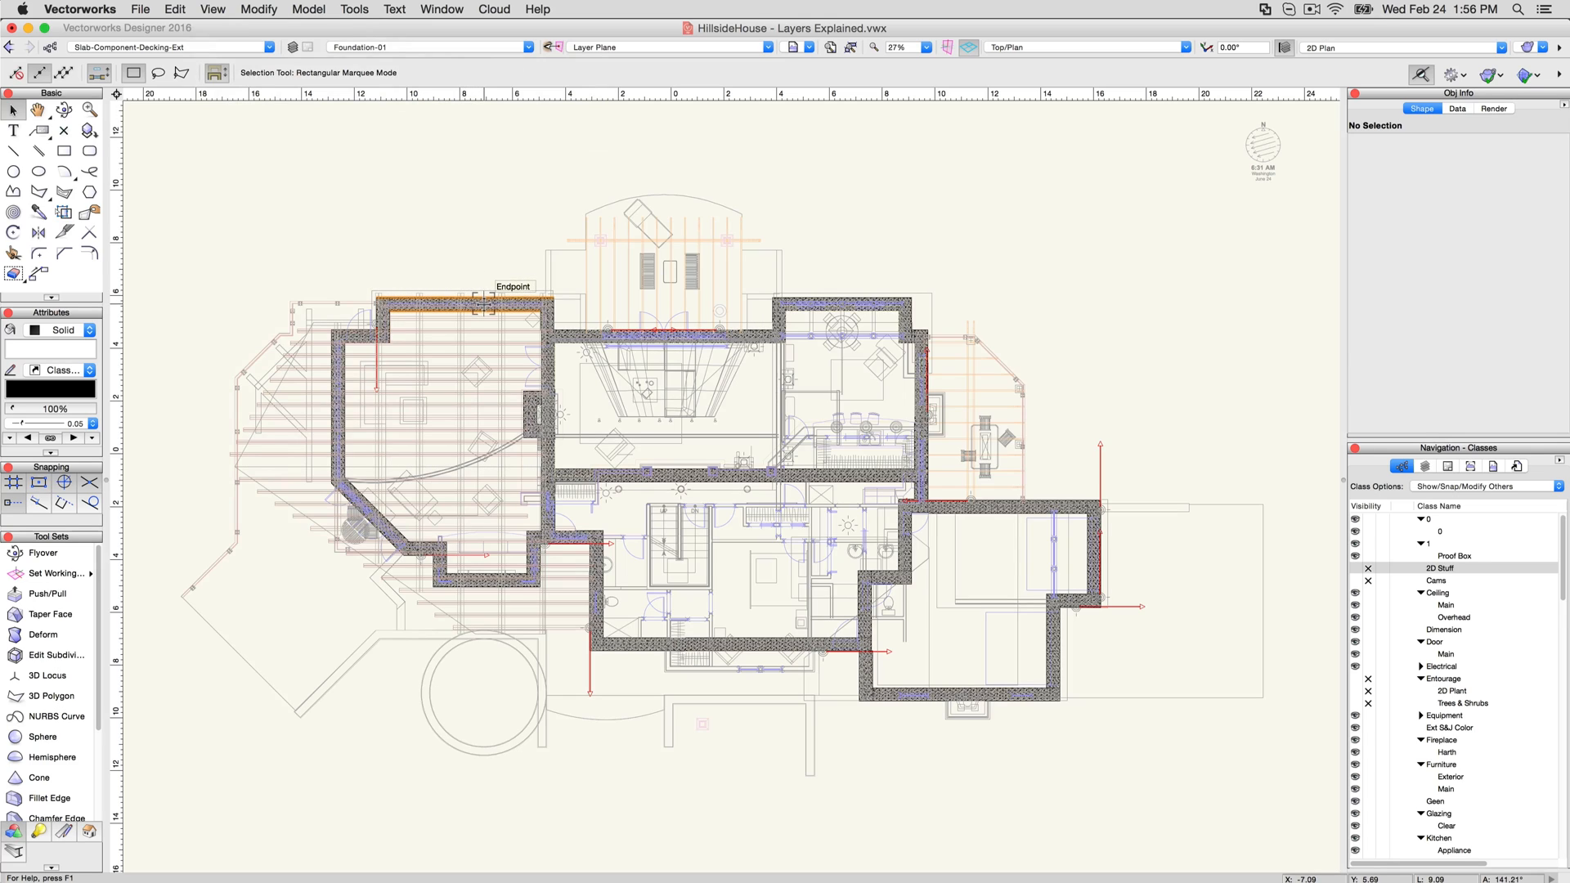
mouse_move(796, 439)
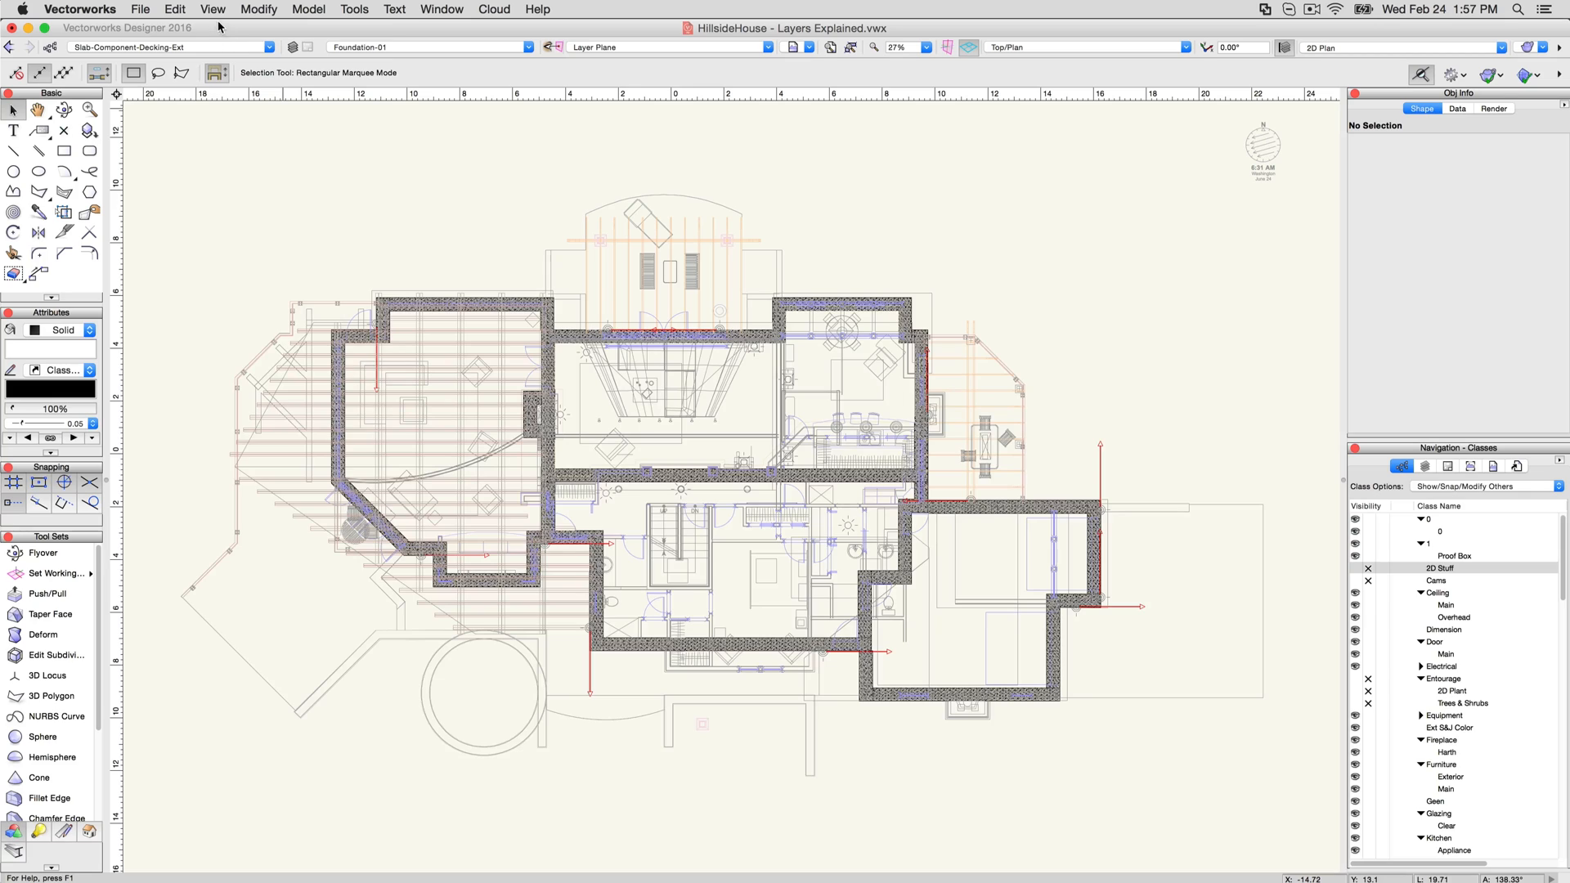
left_click(213, 9)
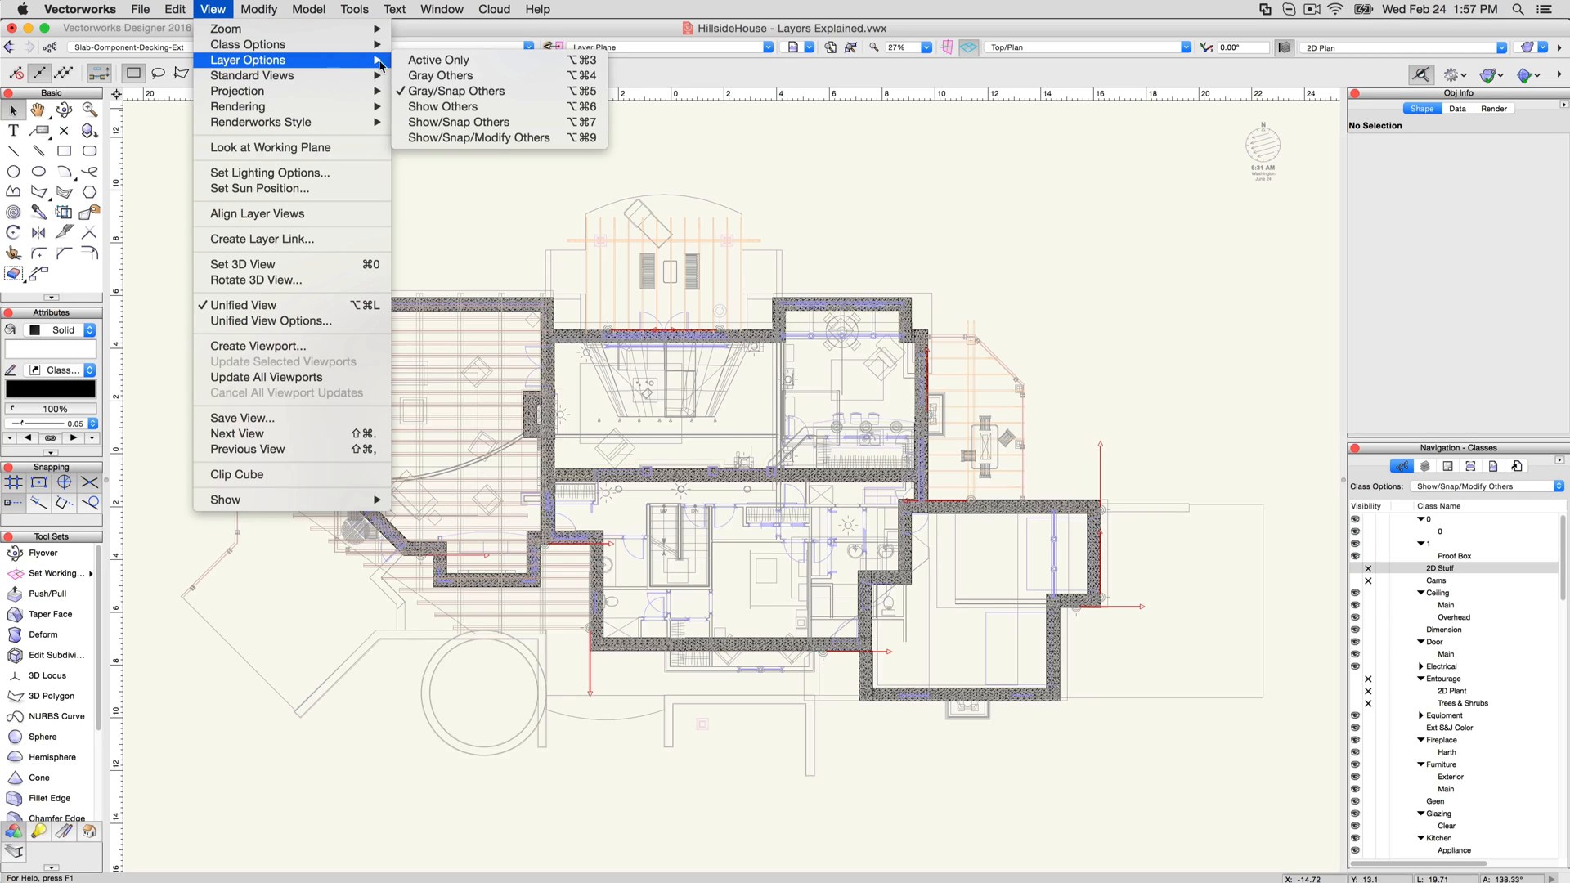
left_click(439, 59)
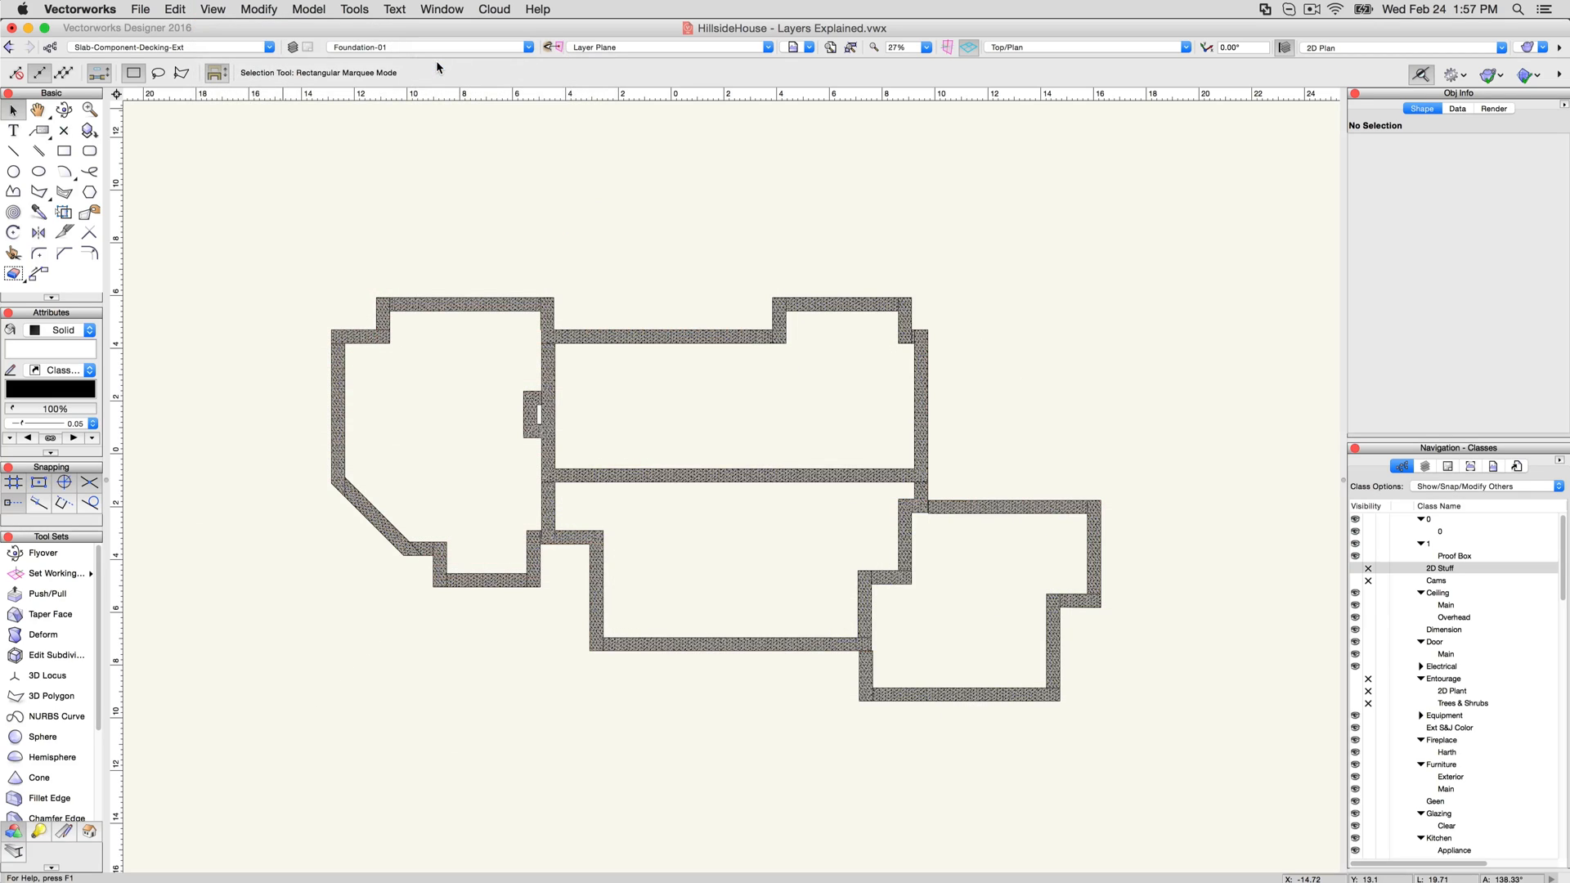
mouse_move(440, 141)
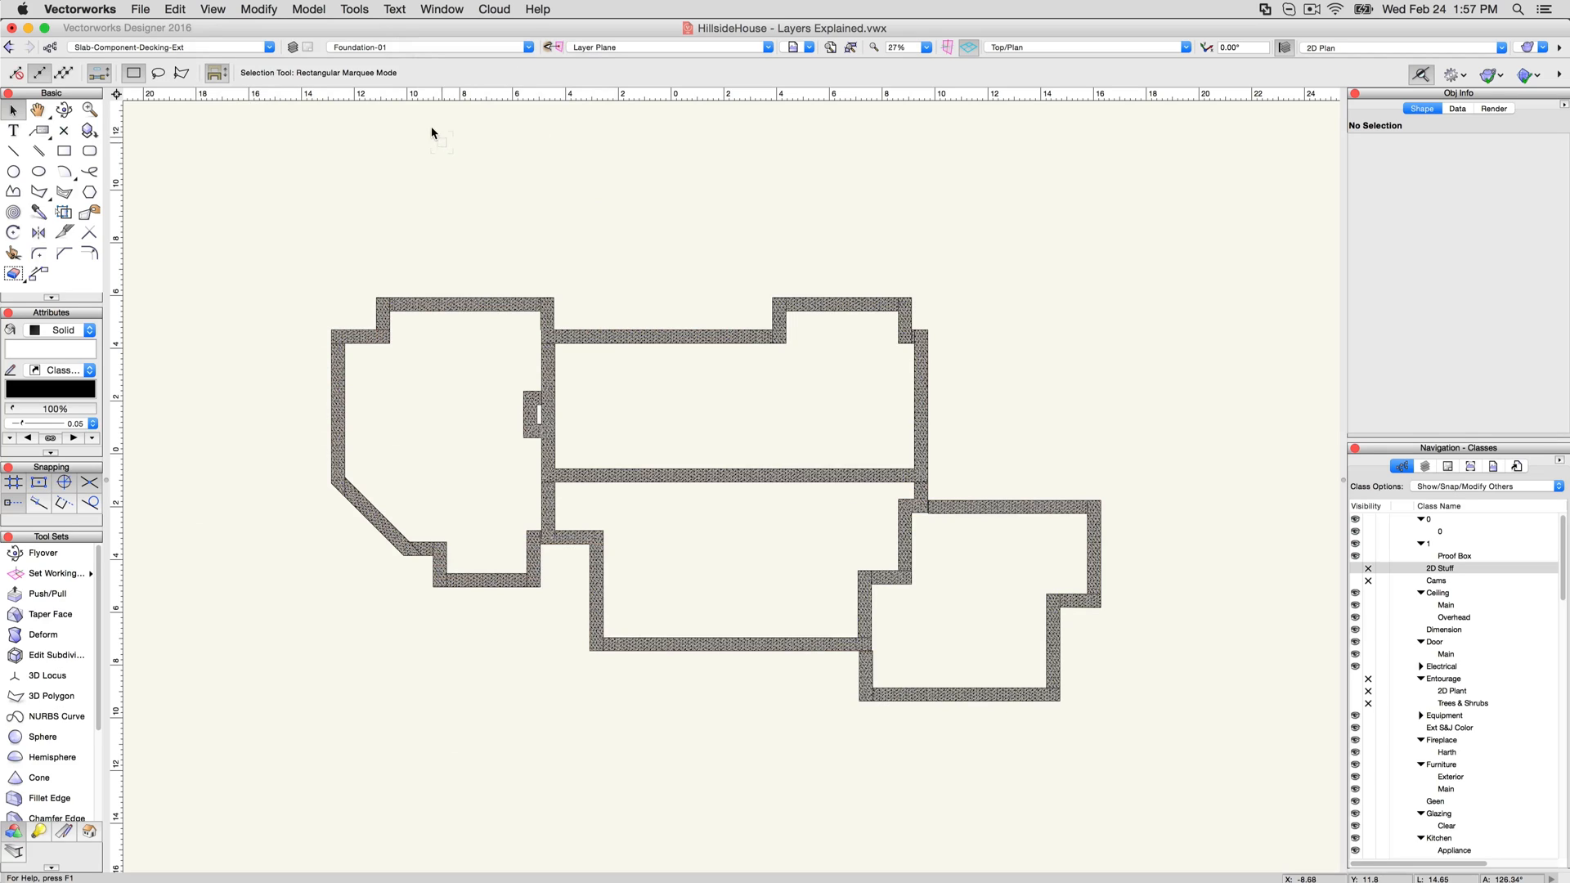
mouse_move(398, 50)
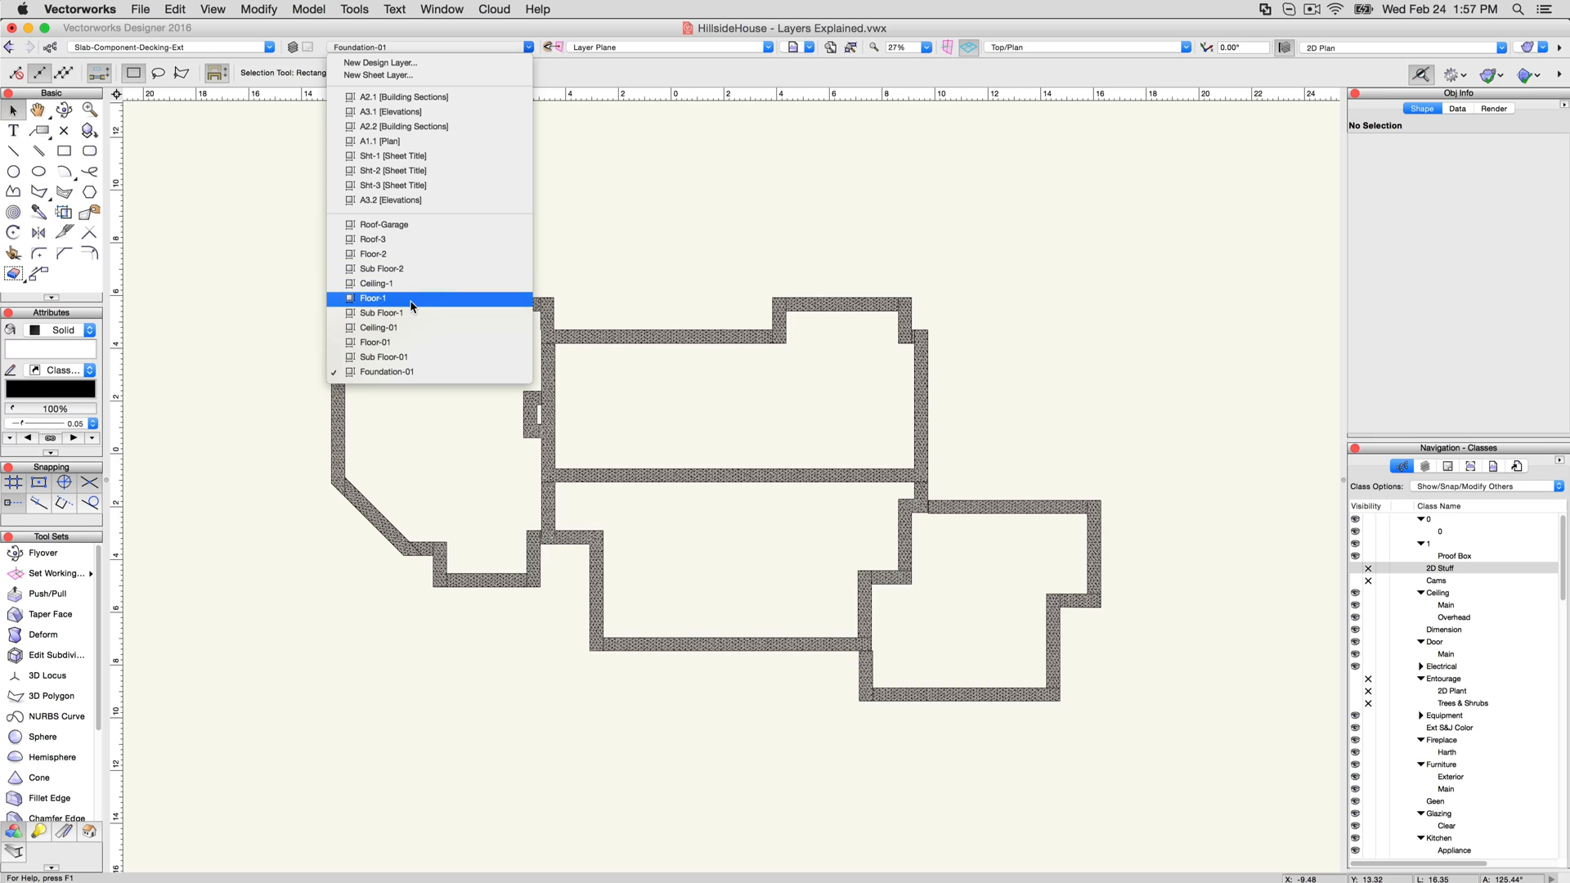
Make Floor-1 and then Sub Floor-2 the active design layer, shown alone
left_click(372, 298)
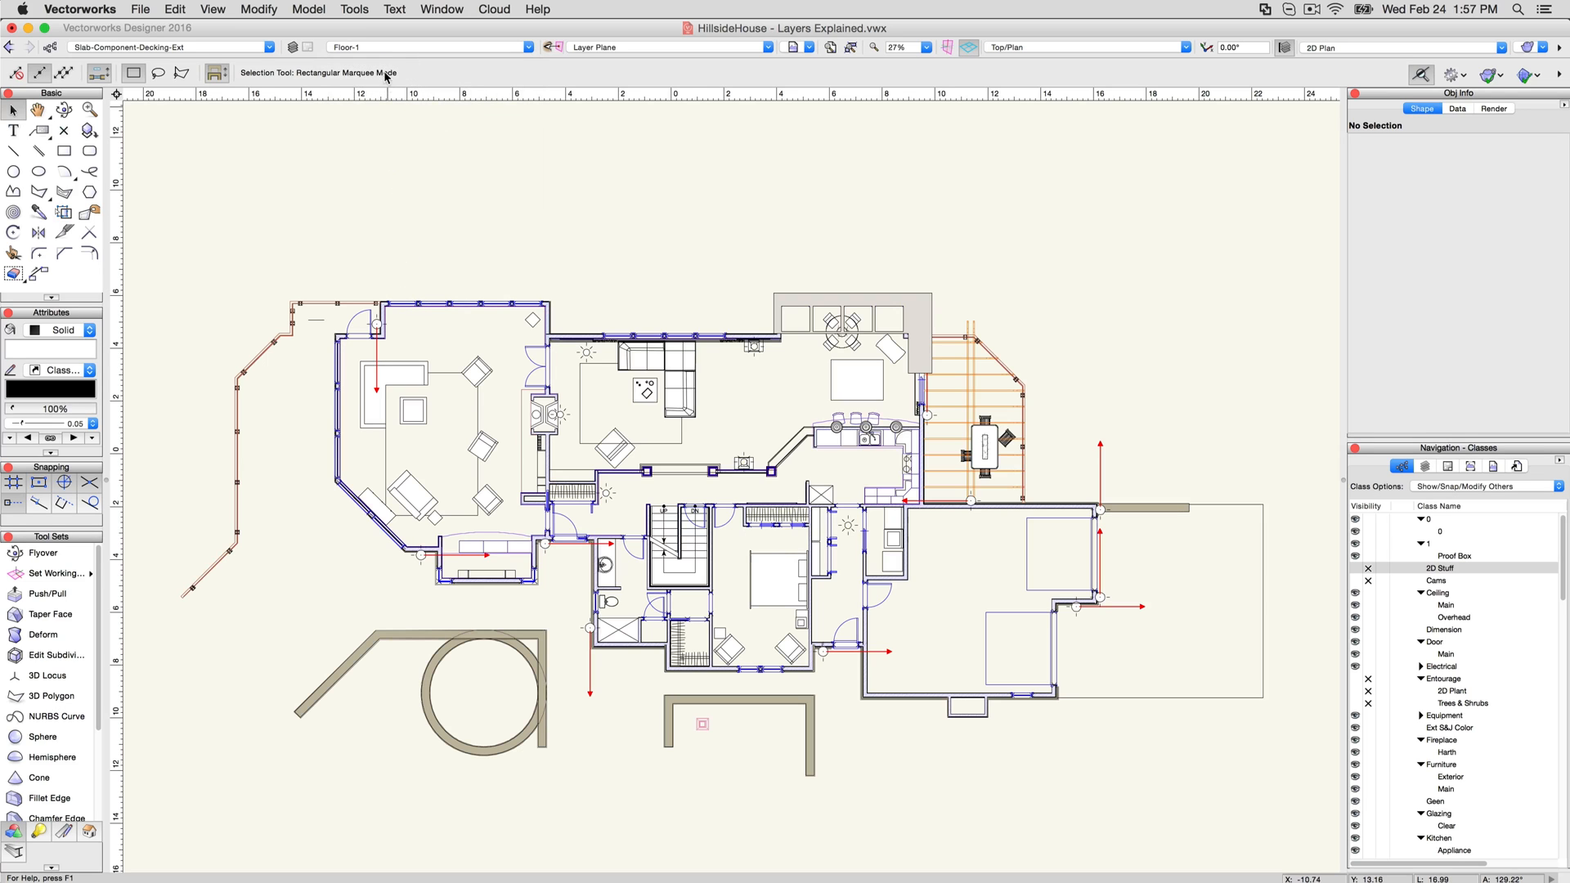
left_click(430, 47)
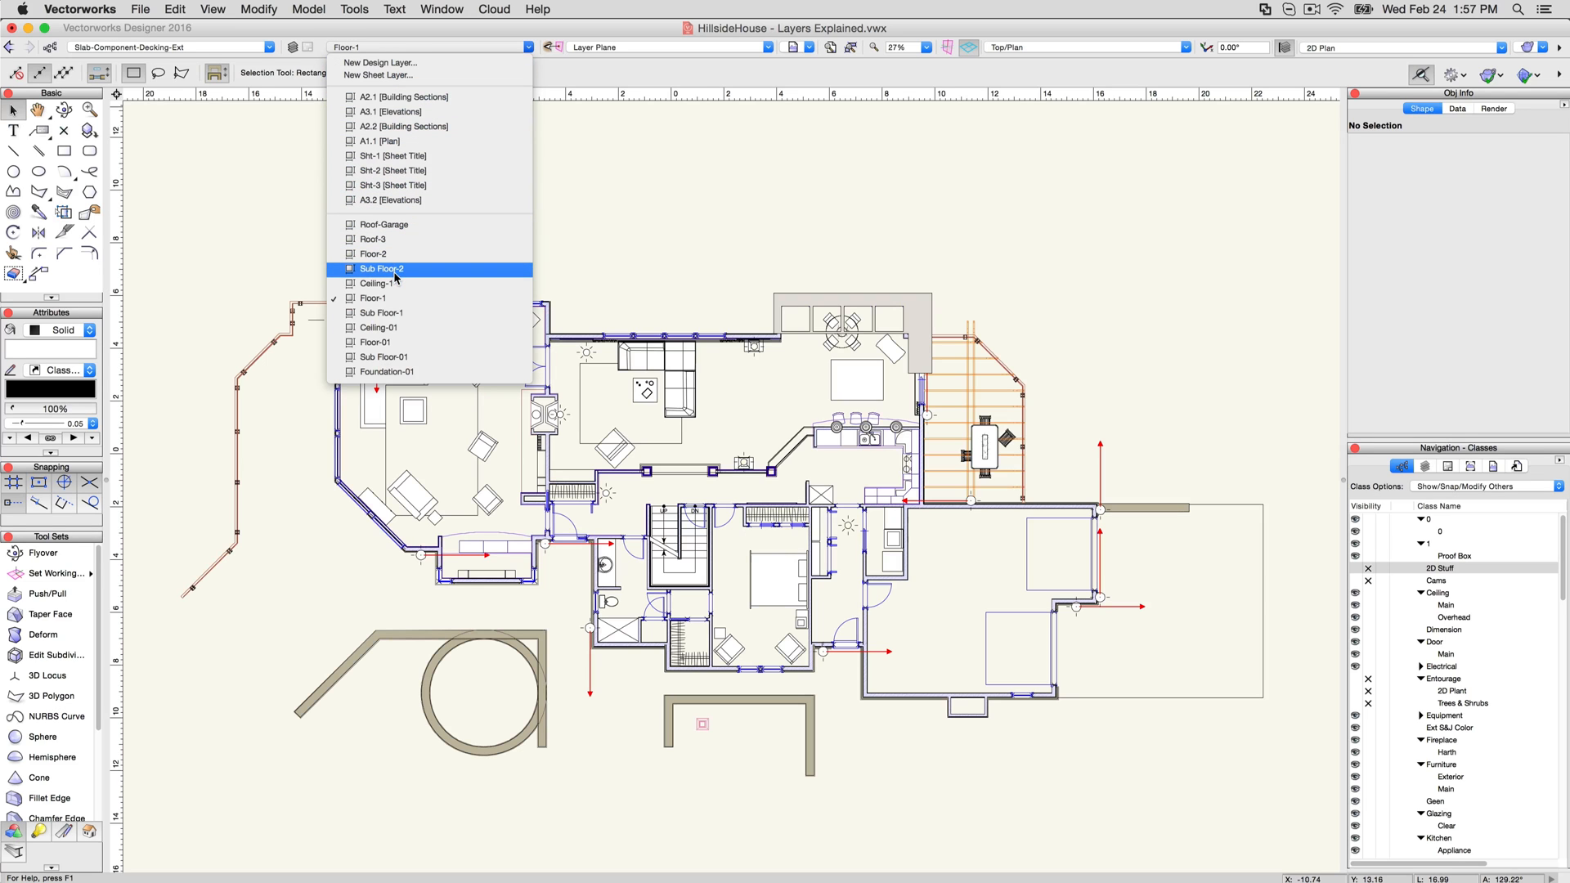
left_click(382, 268)
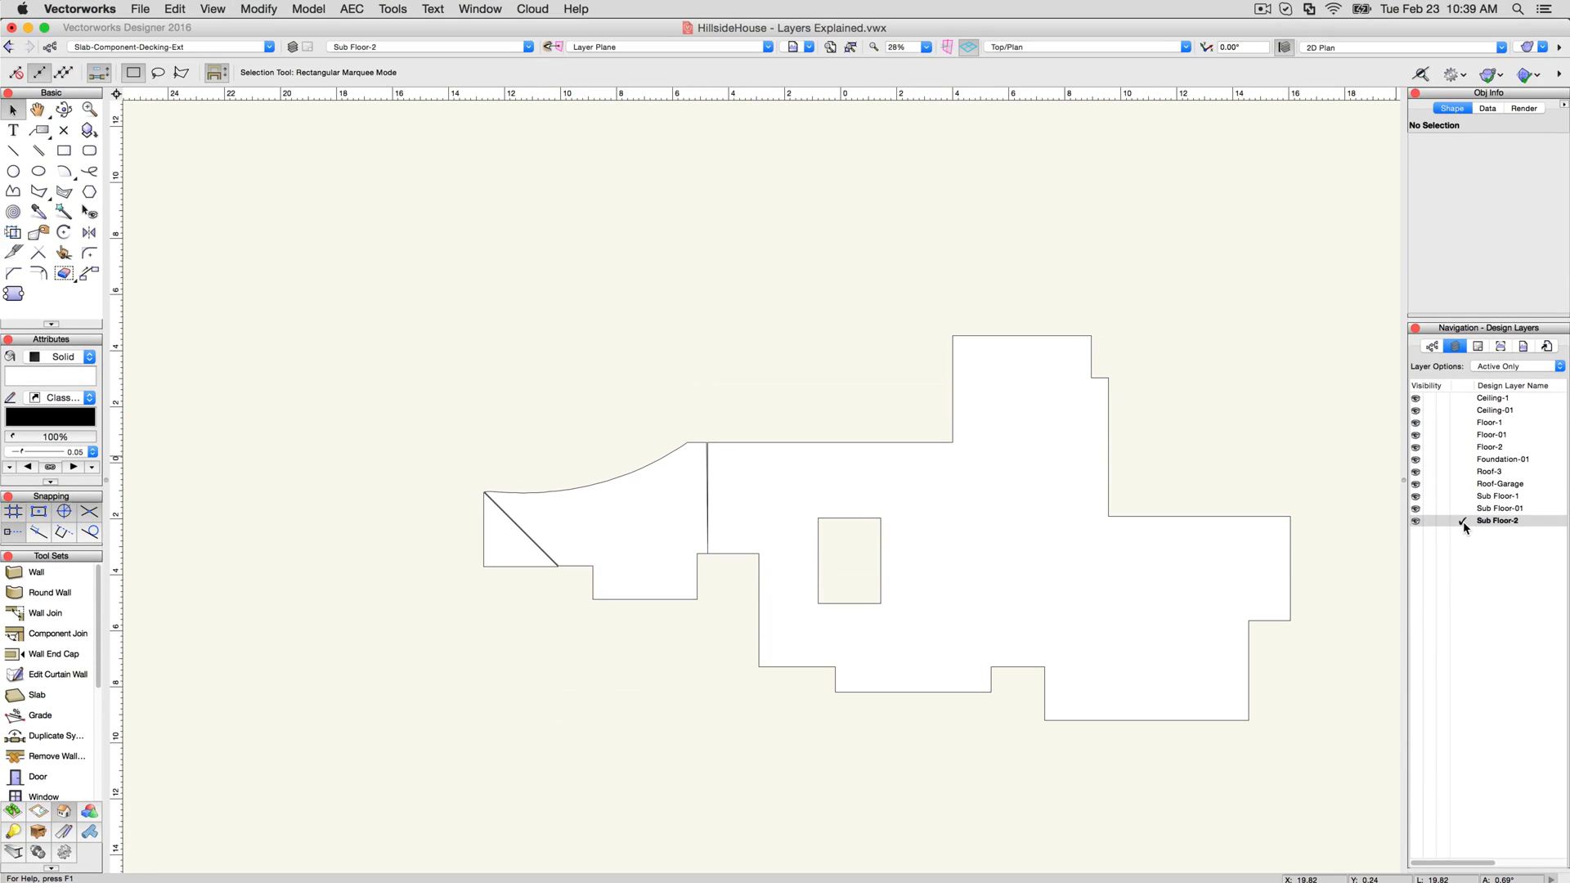
Activate Roof-Garage in the Navigation palette and display the other layers with it
left_click(1500, 507)
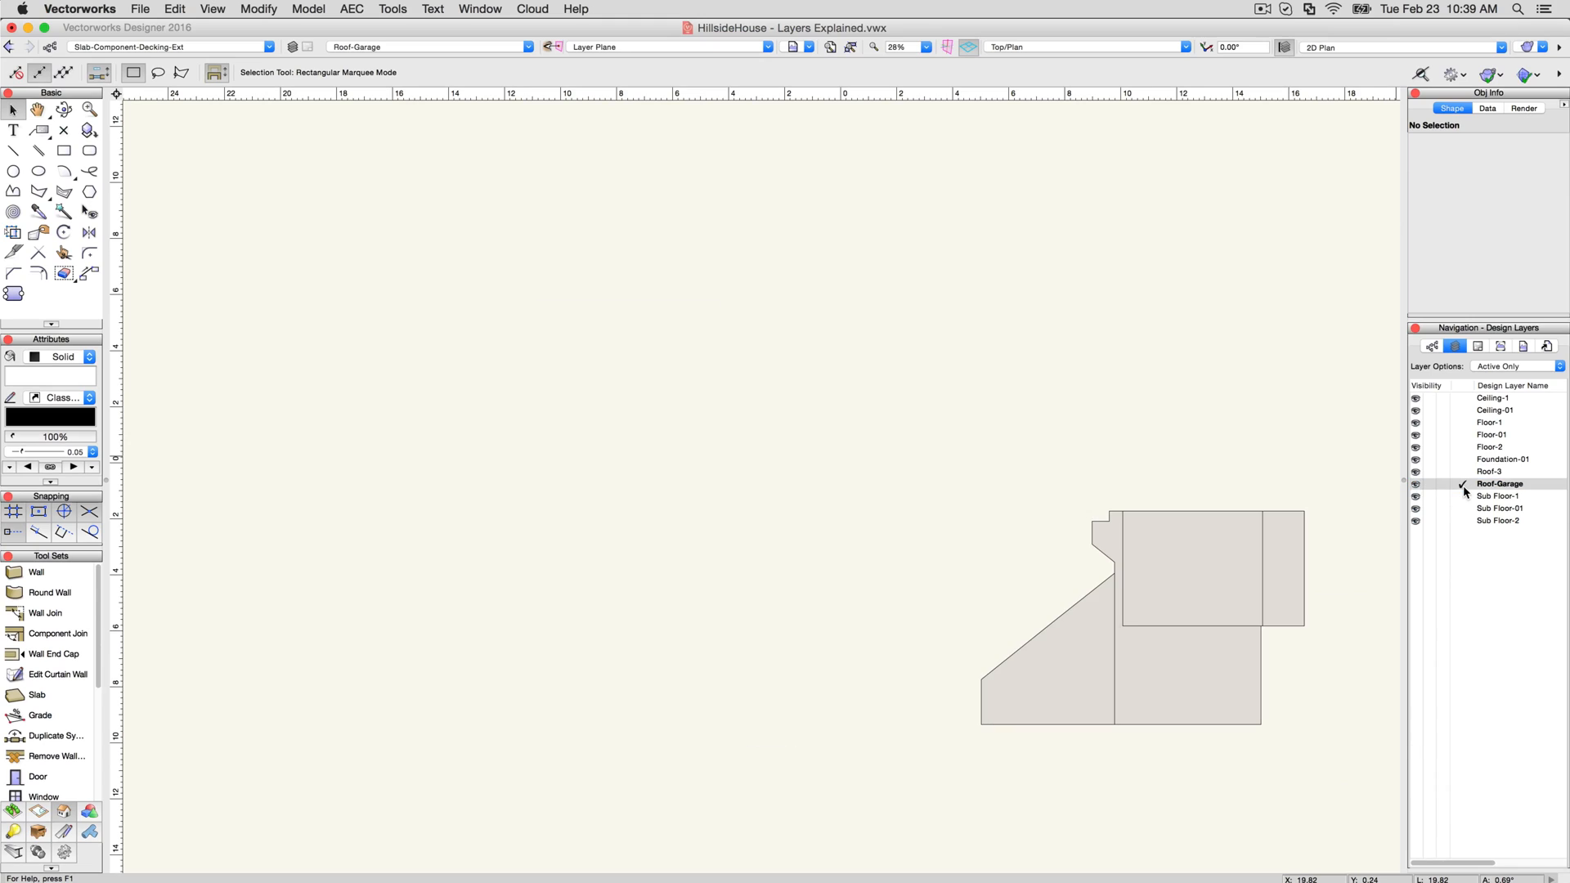
left_click(1502, 458)
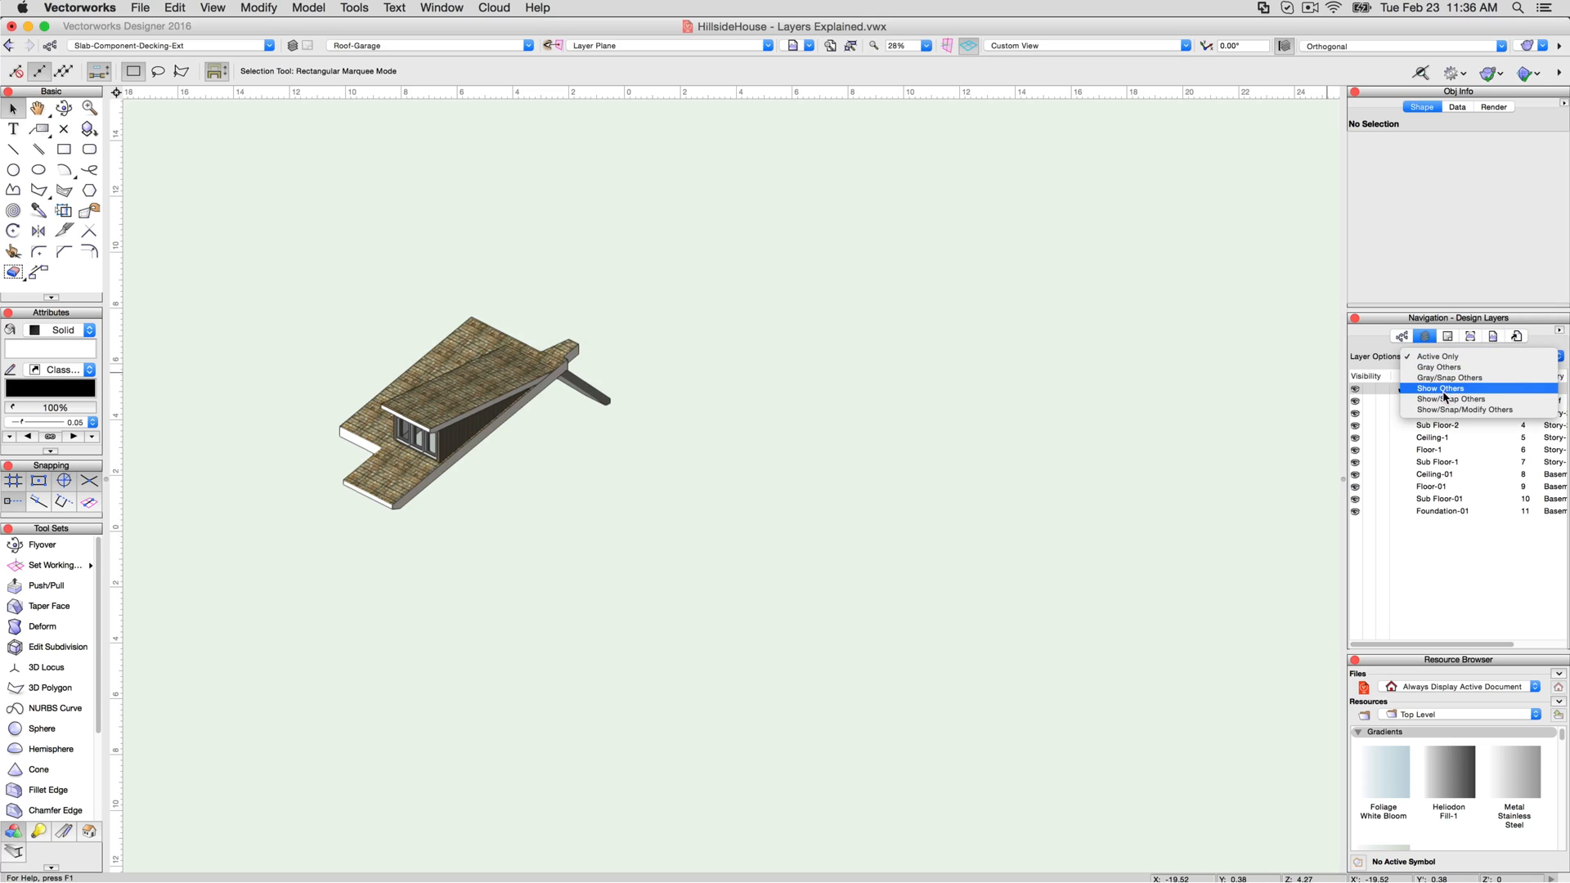
left_click(1450, 399)
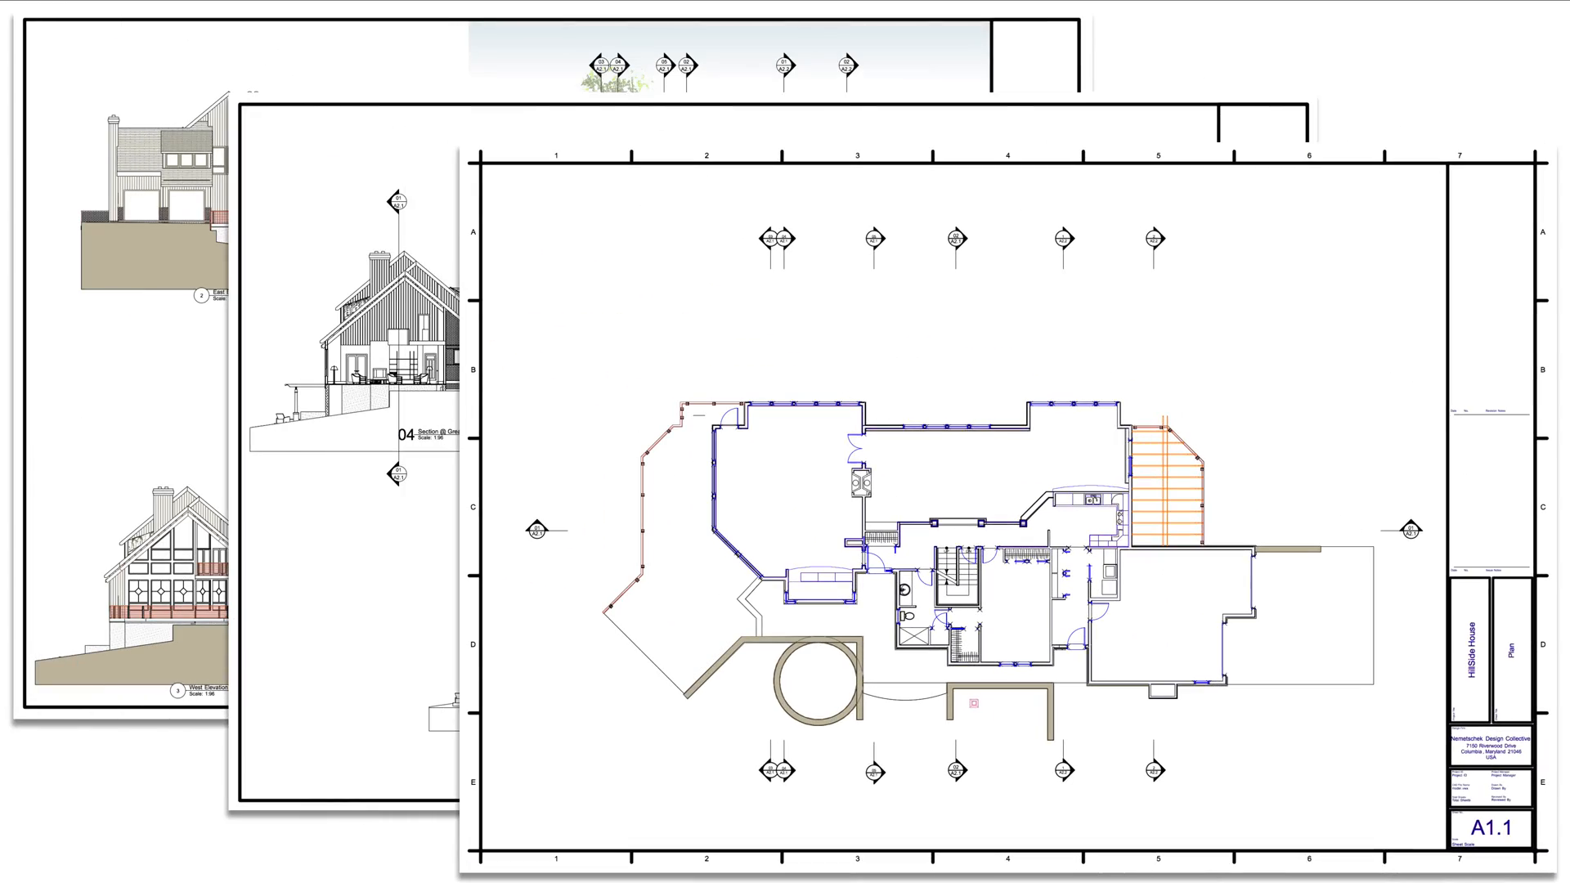
Create a viewport of the 3D house view on a new sheet layer Sht-4
left_click(210, 9)
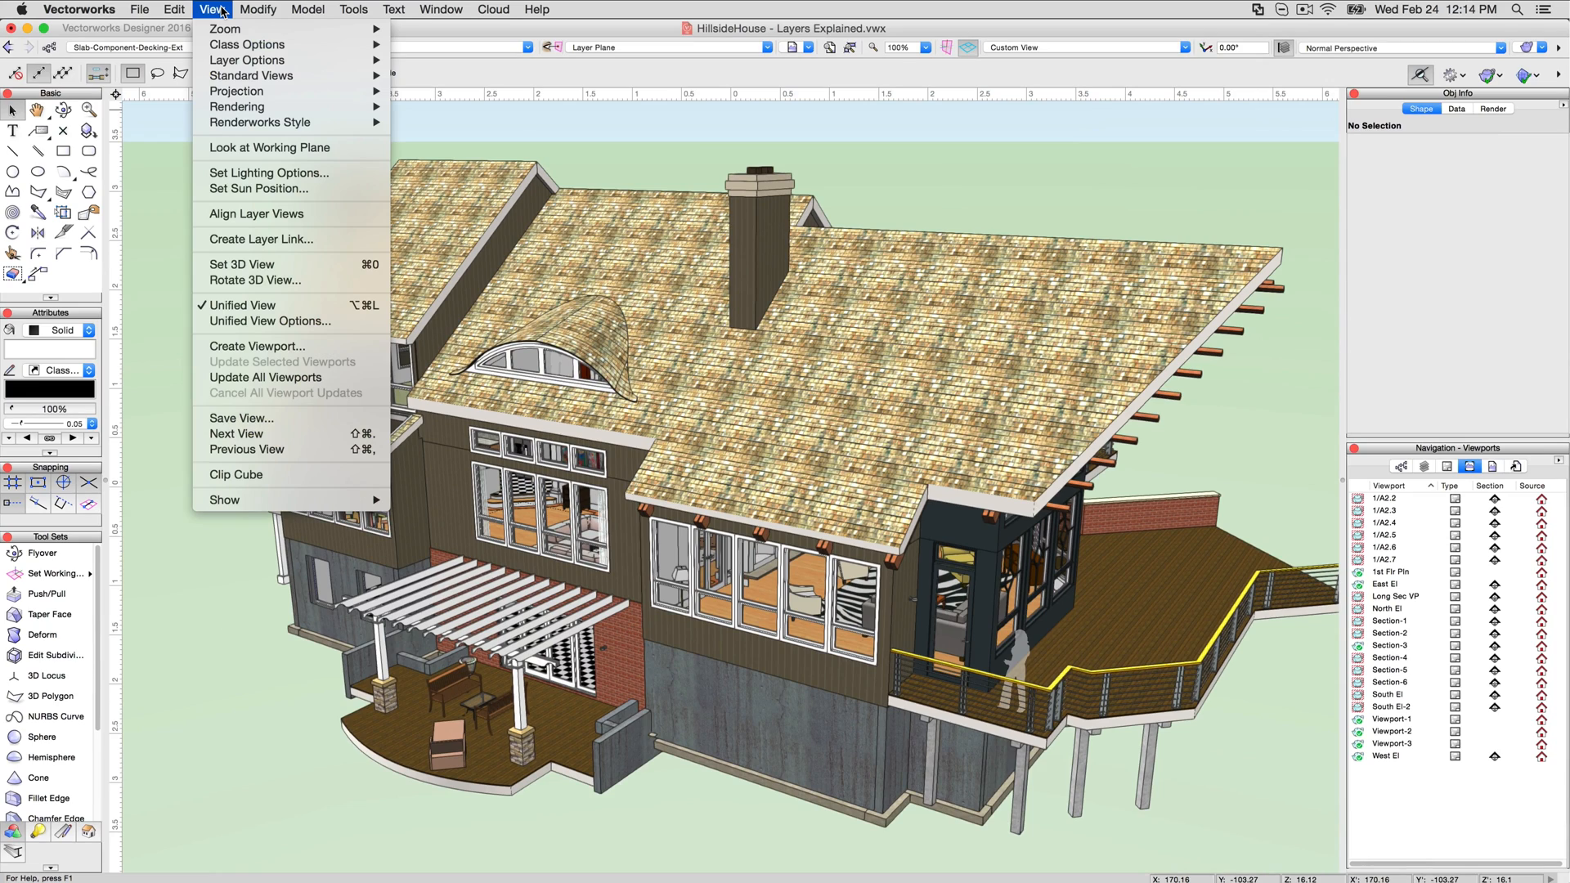
mouse_move(257, 345)
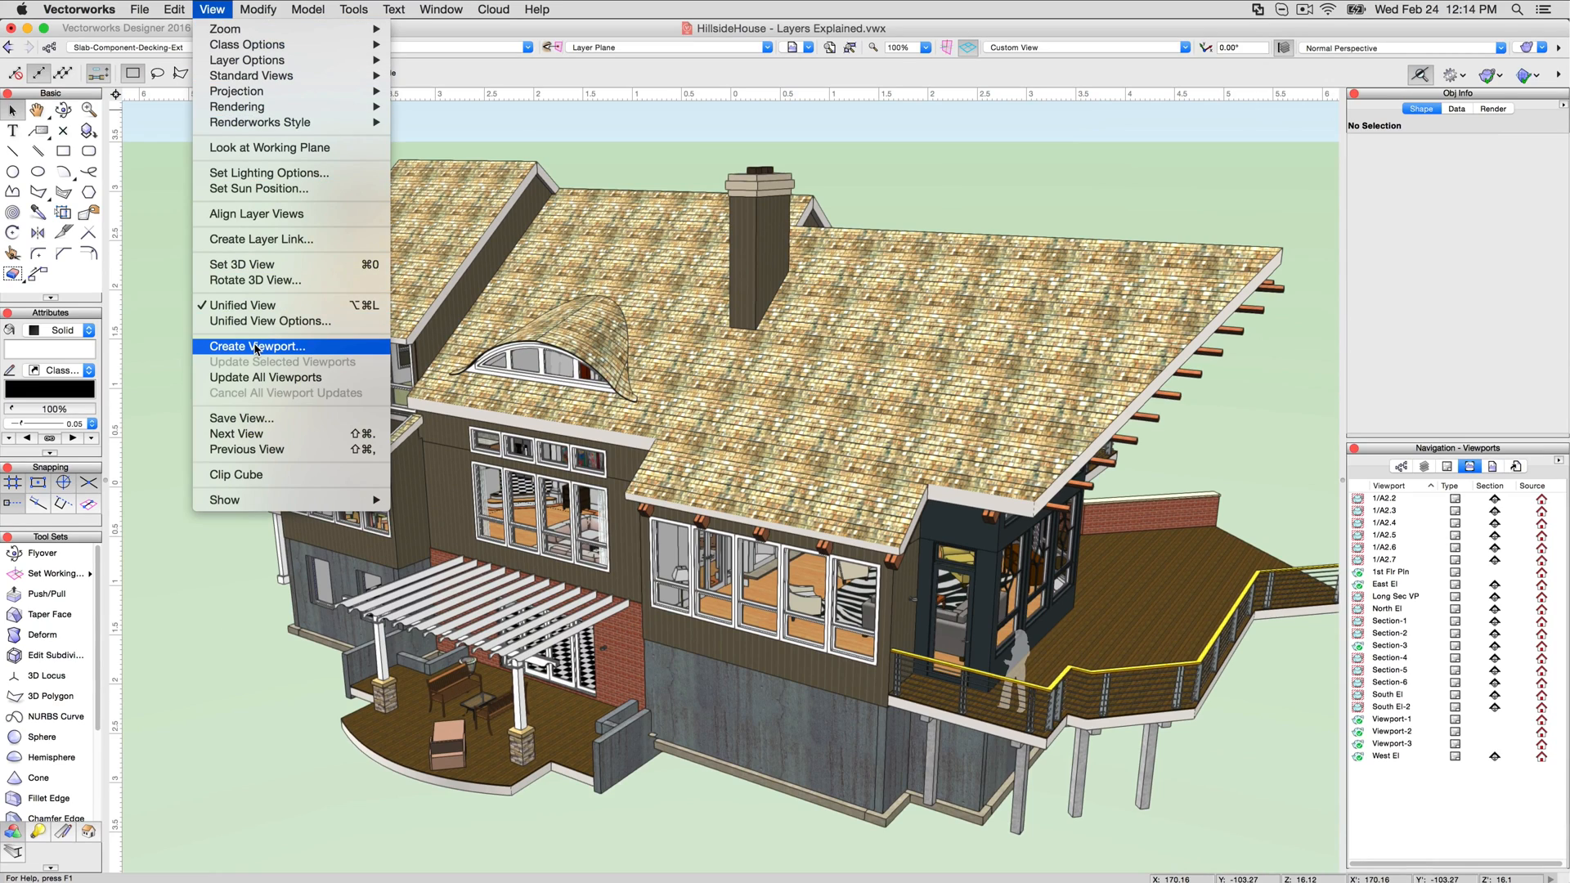
left_click(257, 345)
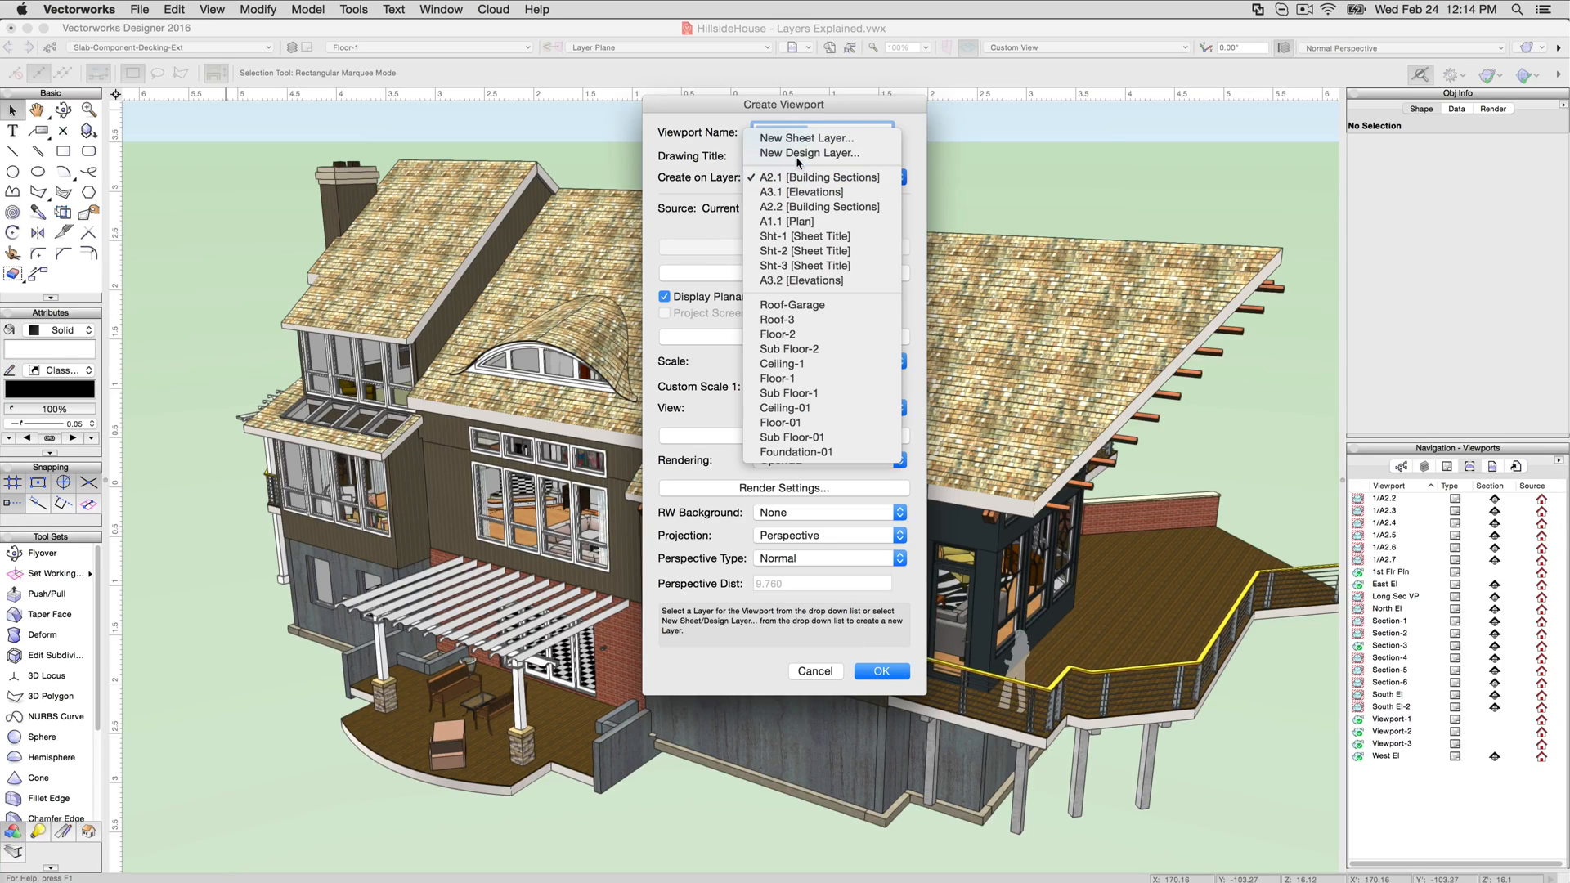
left_click(806, 138)
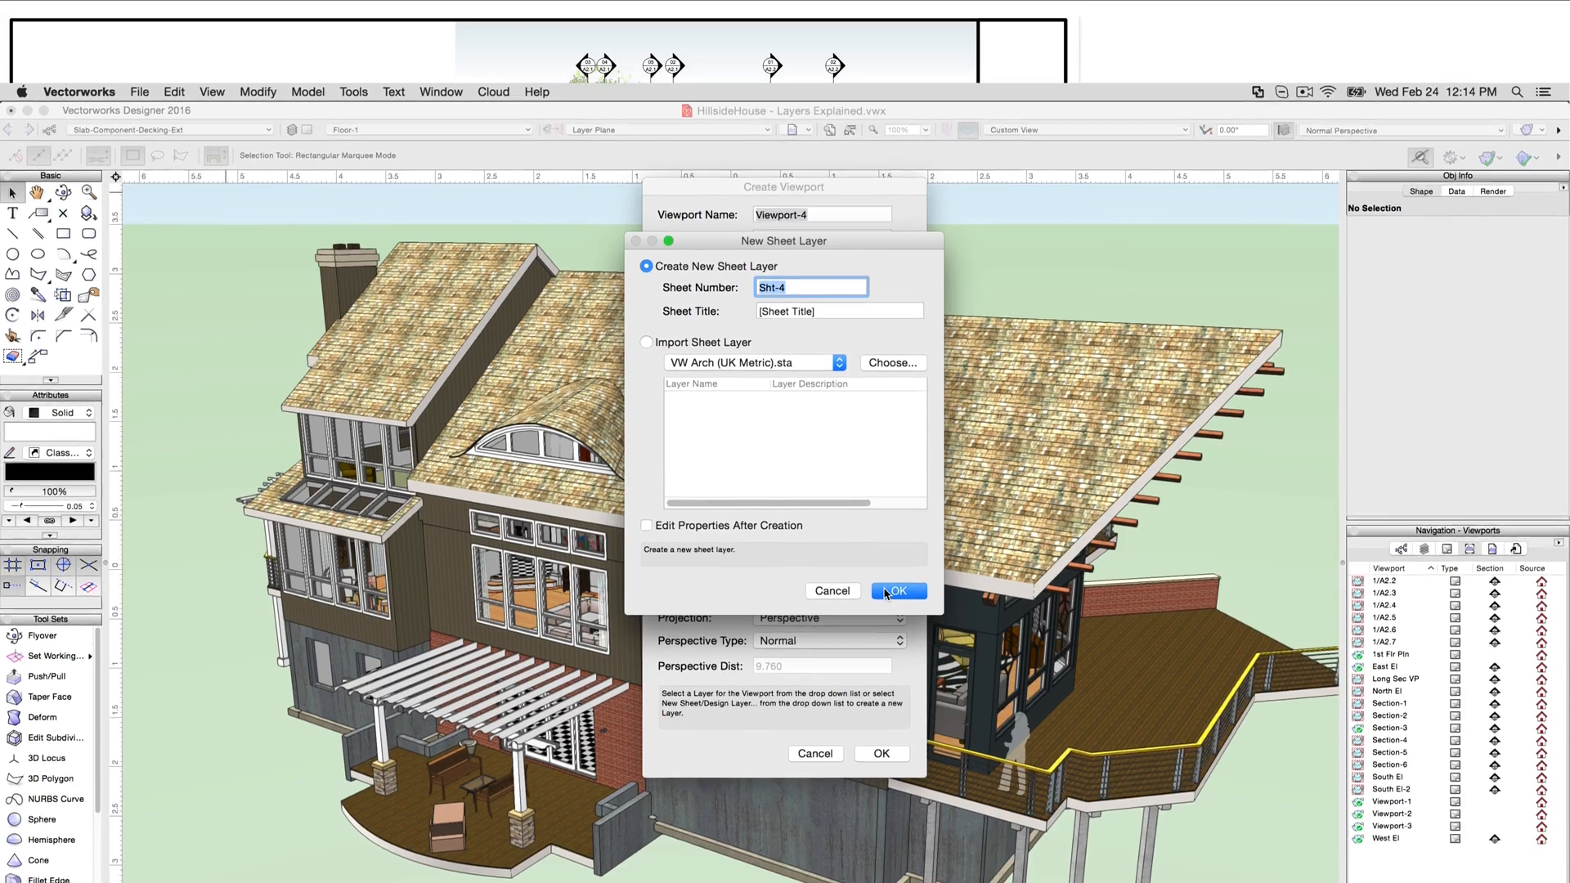
left_click(898, 590)
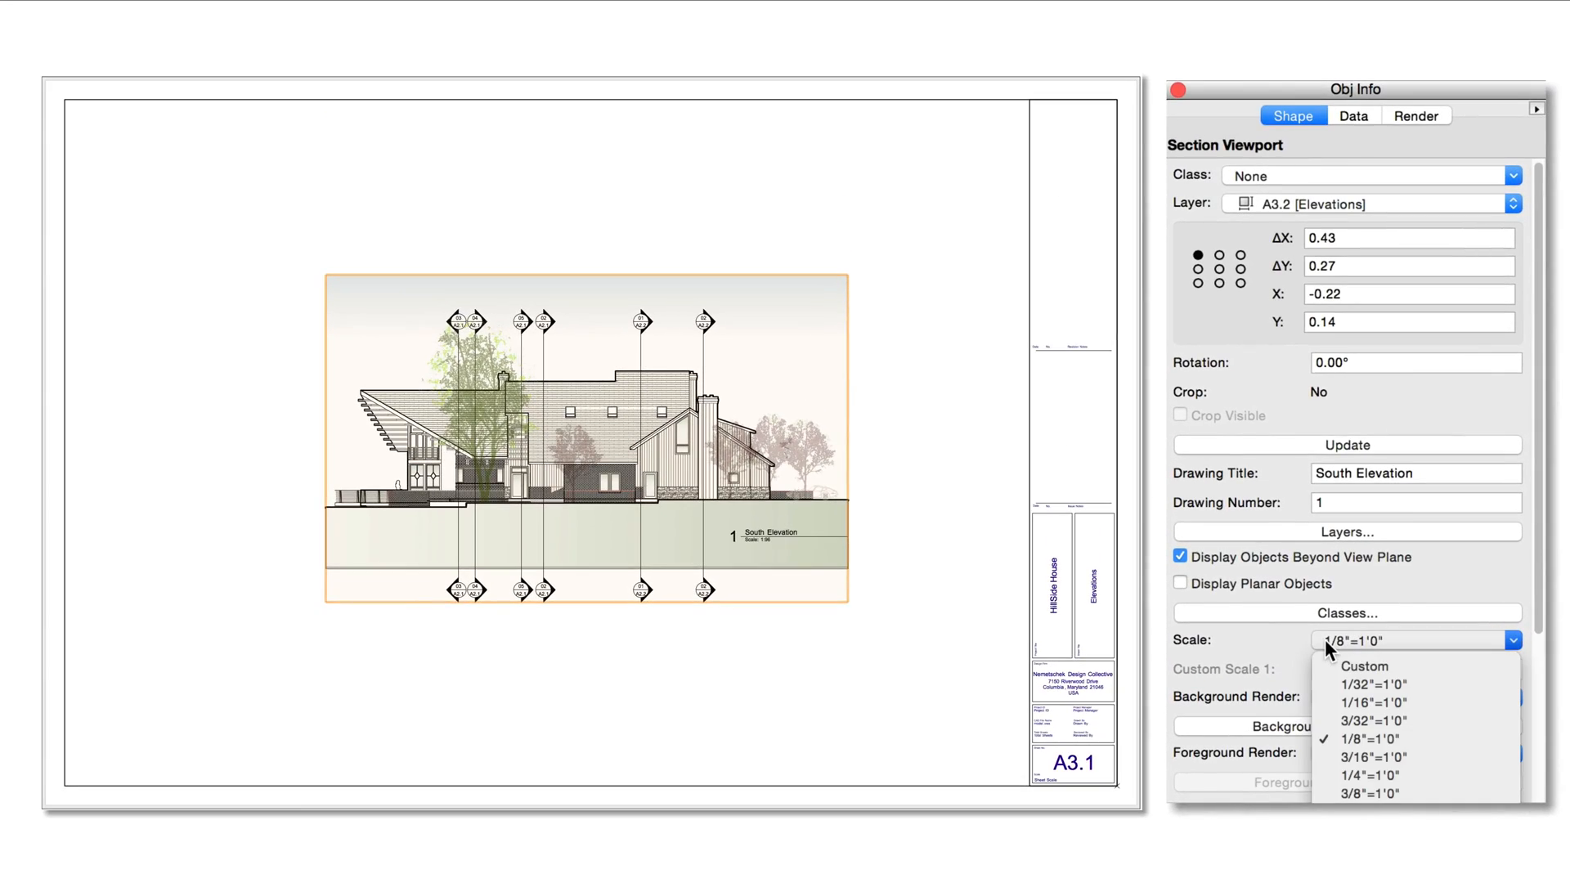
mouse_move(1354, 783)
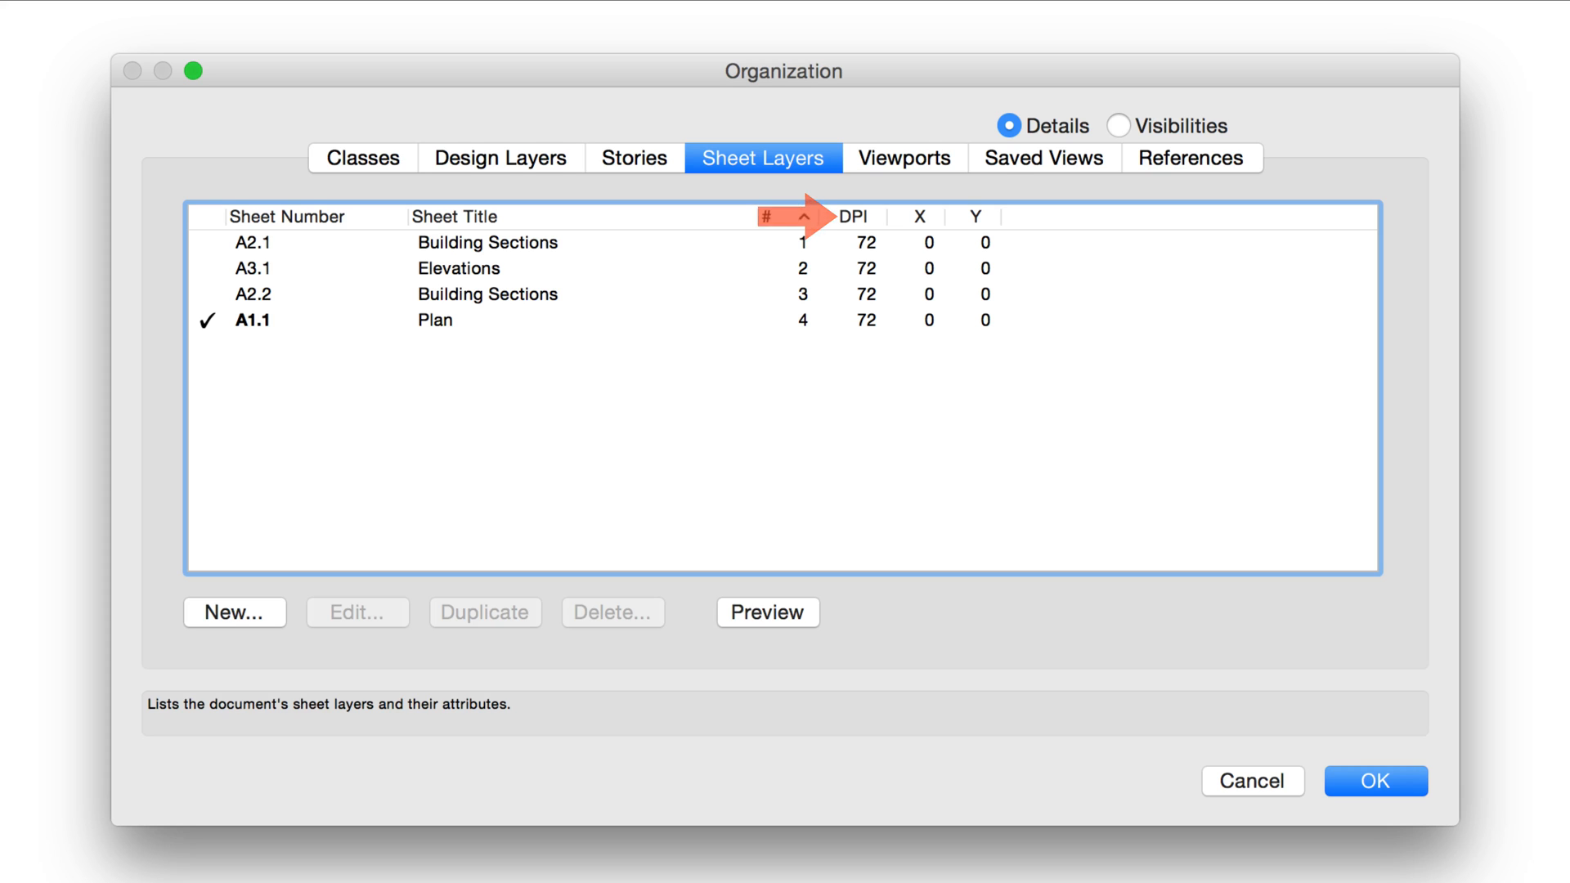
Leave the Organization dialog to show sheet A3.1 Elevations with its four elevation viewports
left_click(1372, 782)
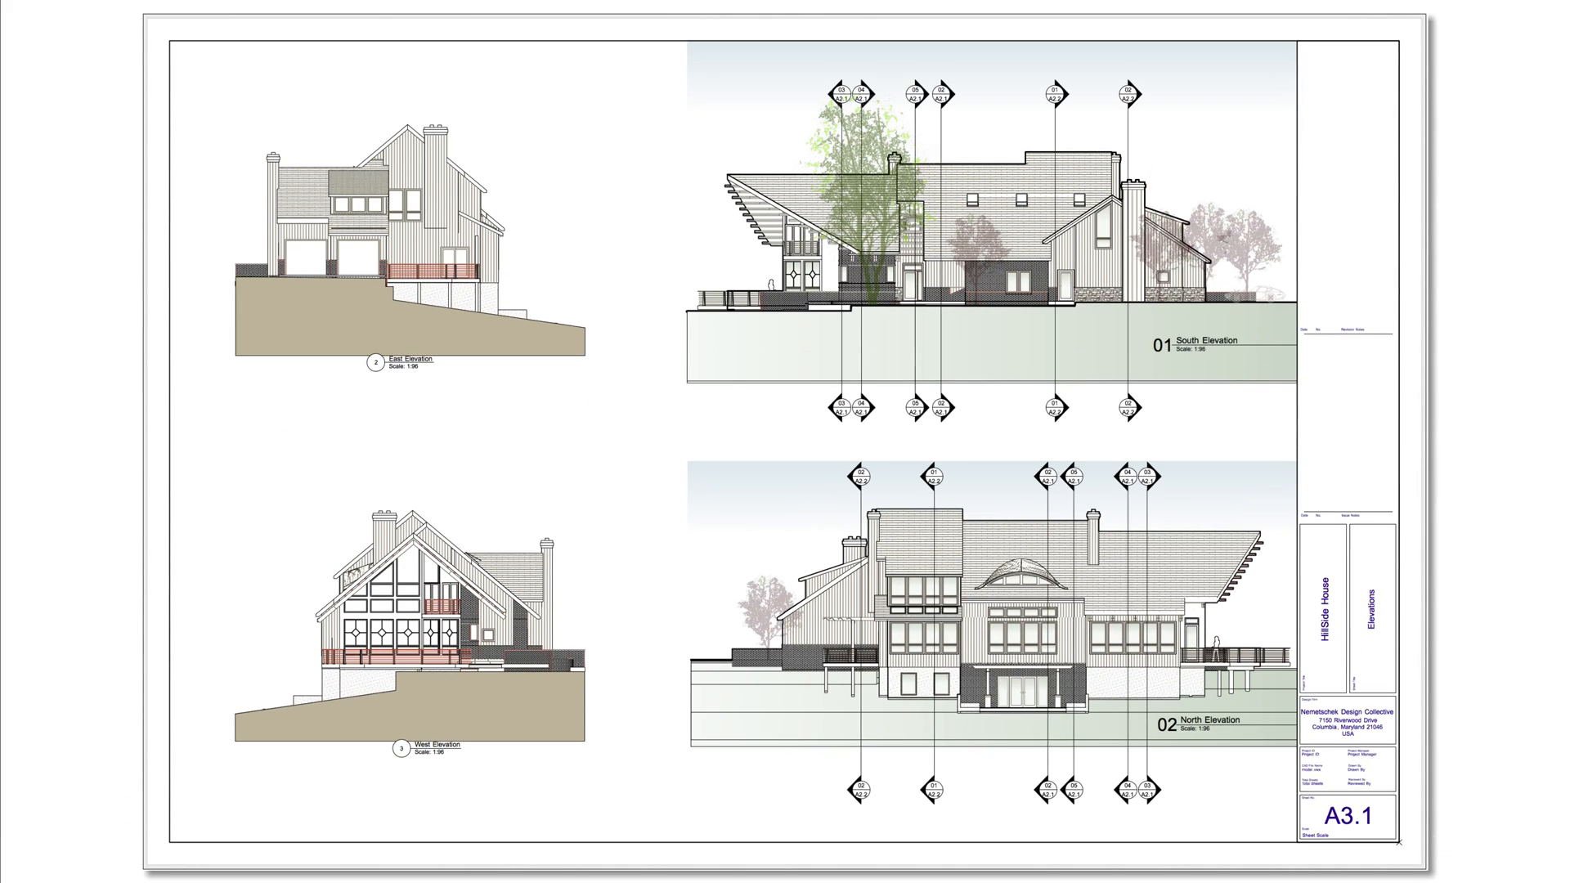